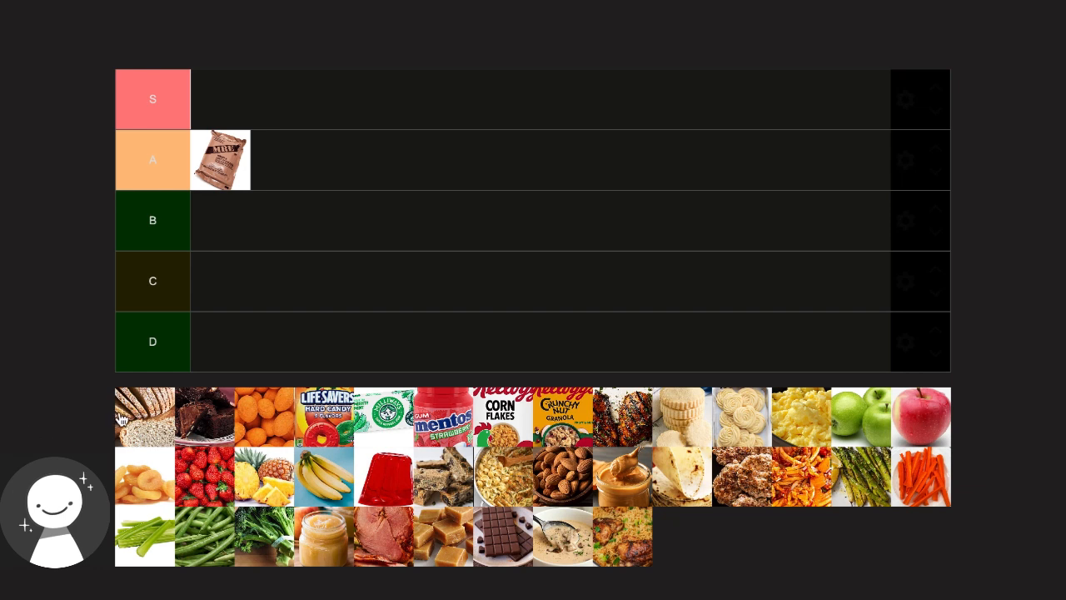
Rank bread and brownies in S, orange balls in C, Life Savers and green tin in D
{"action": "left_click_drag", "start_coordinate": [143, 414], "coordinate": [292, 159]}
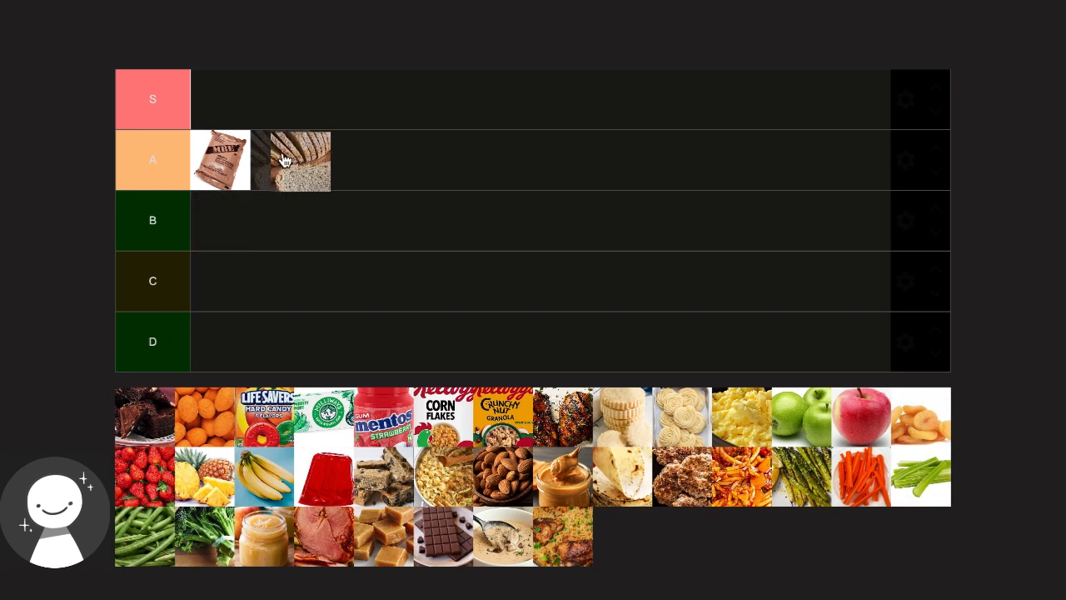
{"action": "left_click_drag", "start_coordinate": [291, 160], "coordinate": [221, 99]}
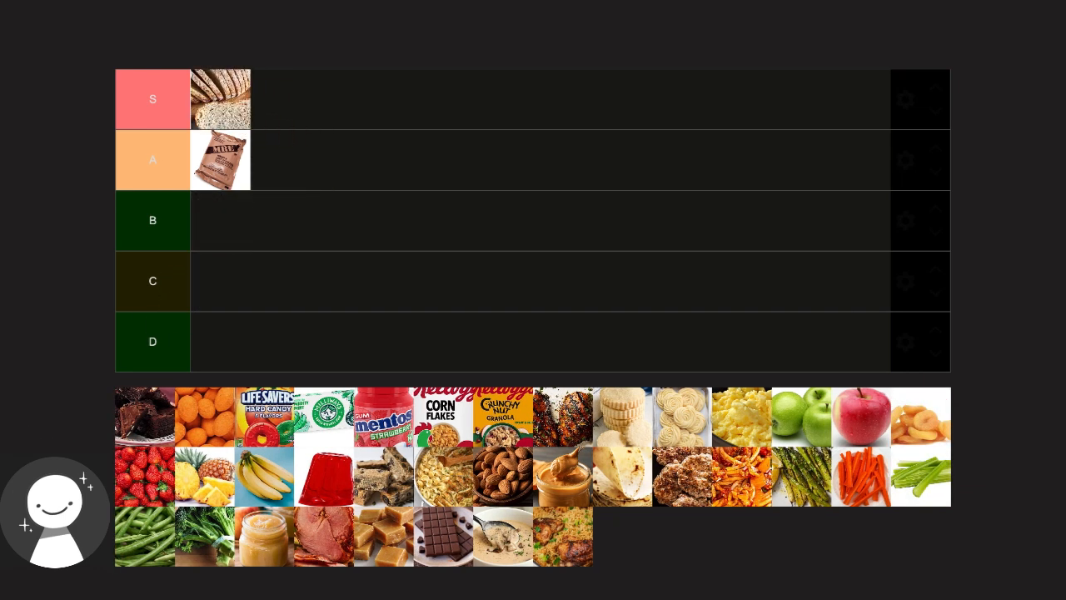
{"action": "left_click_drag", "start_coordinate": [144, 417], "coordinate": [280, 98]}
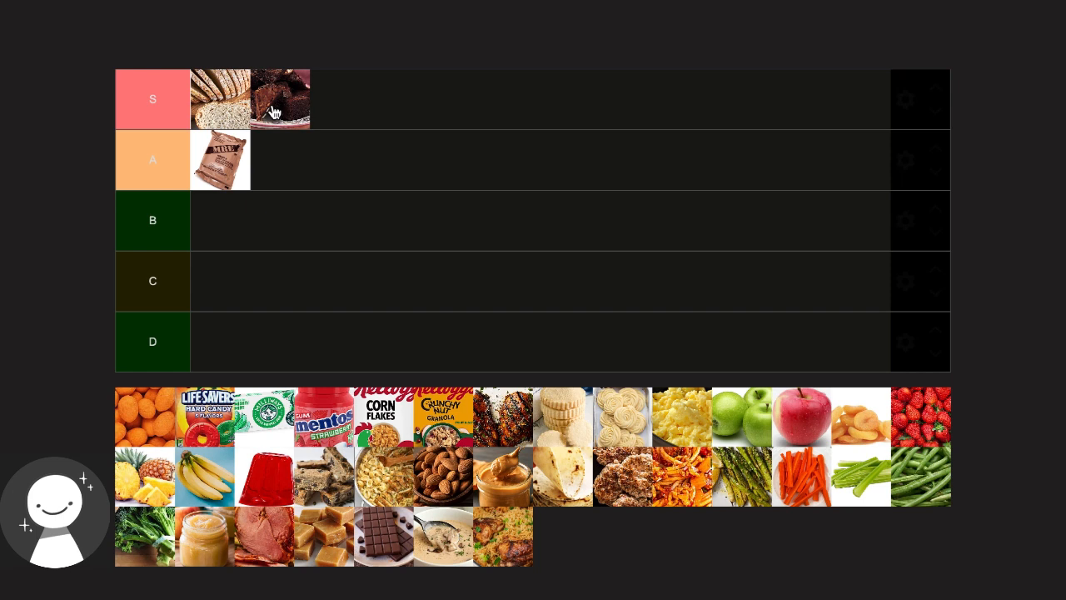
{"action": "mouse_move", "coordinate": [152, 419]}
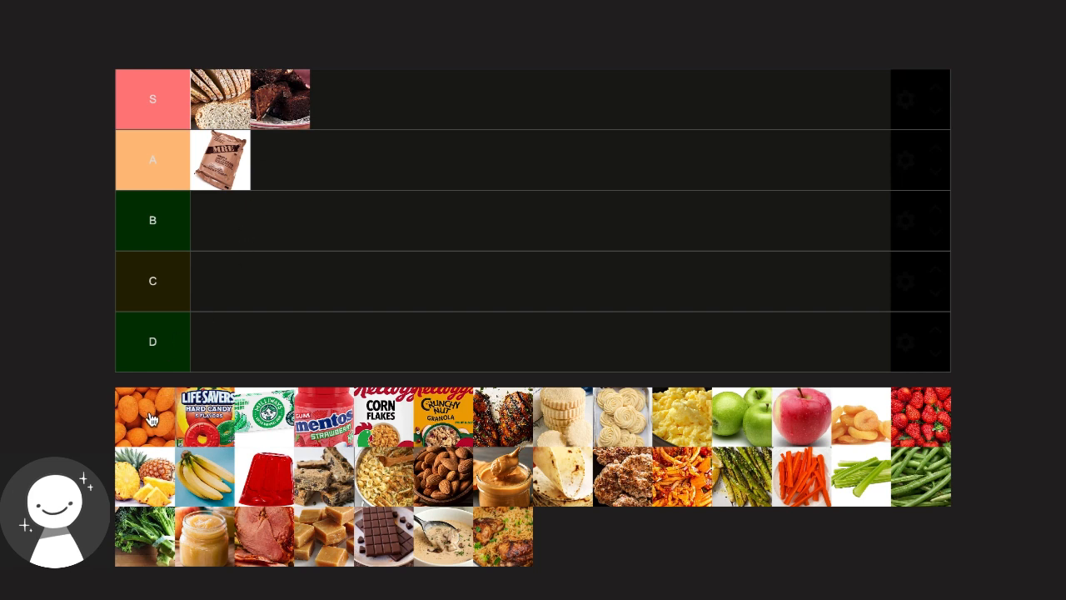
{"action": "left_click_drag", "start_coordinate": [147, 418], "coordinate": [221, 281]}
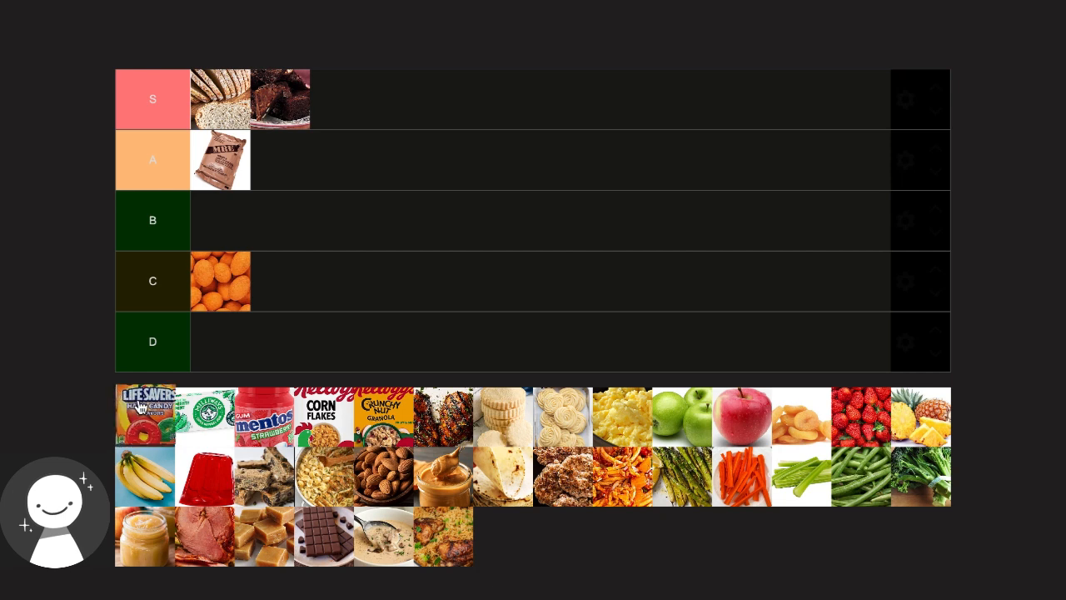
{"action": "left_click_drag", "start_coordinate": [145, 417], "coordinate": [220, 341]}
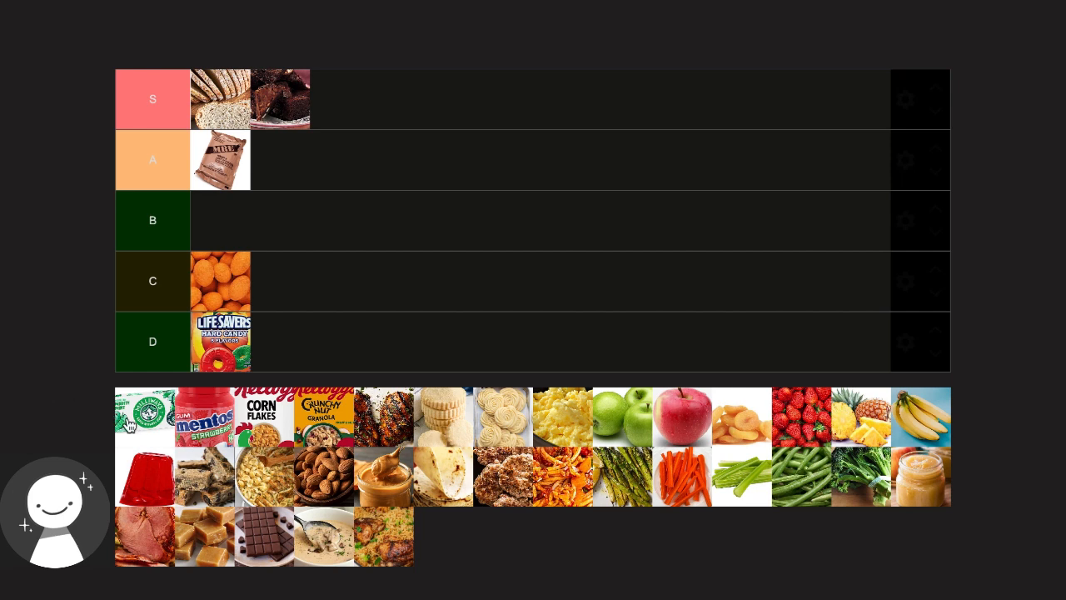
{"action": "left_click_drag", "start_coordinate": [143, 416], "coordinate": [279, 341]}
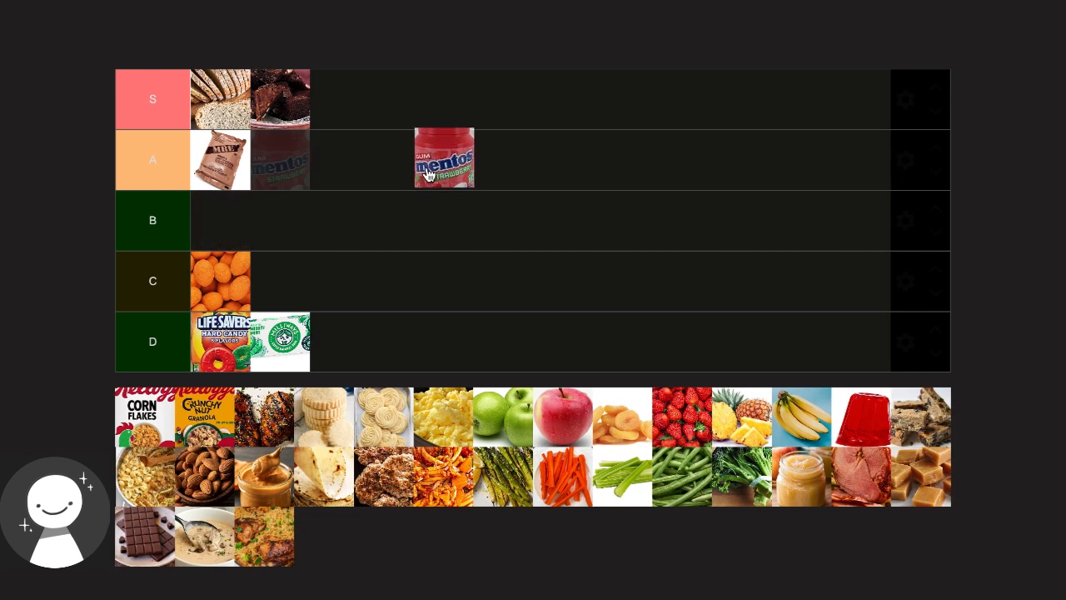
Add strawberry Mentos to S, corn flakes to B and Crunchy Nut granola to D
{"action": "left_click_drag", "start_coordinate": [443, 159], "coordinate": [338, 98]}
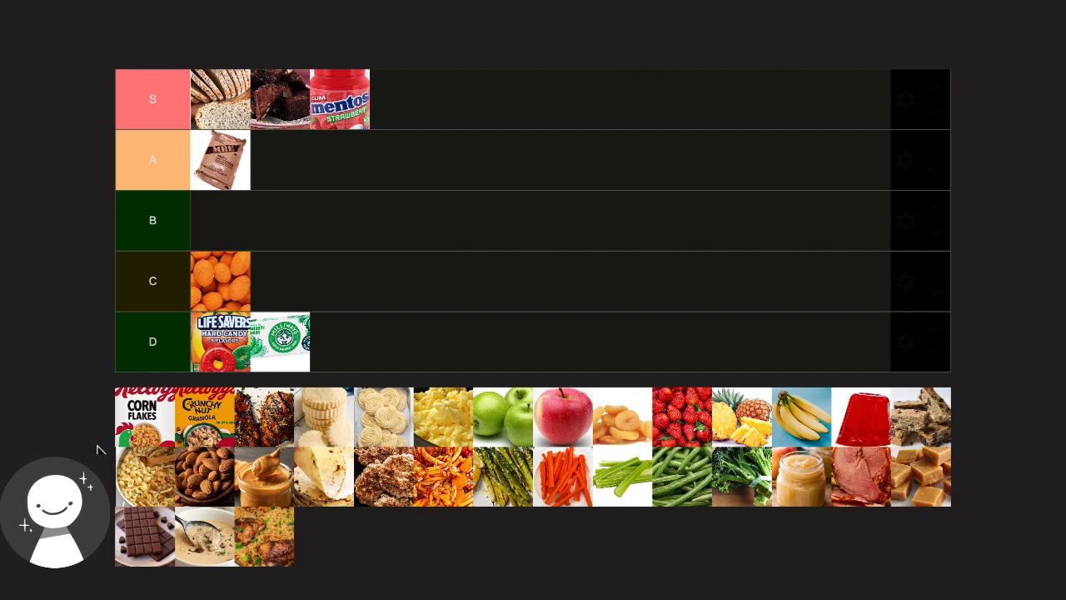
{"action": "left_click_drag", "start_coordinate": [144, 419], "coordinate": [296, 259]}
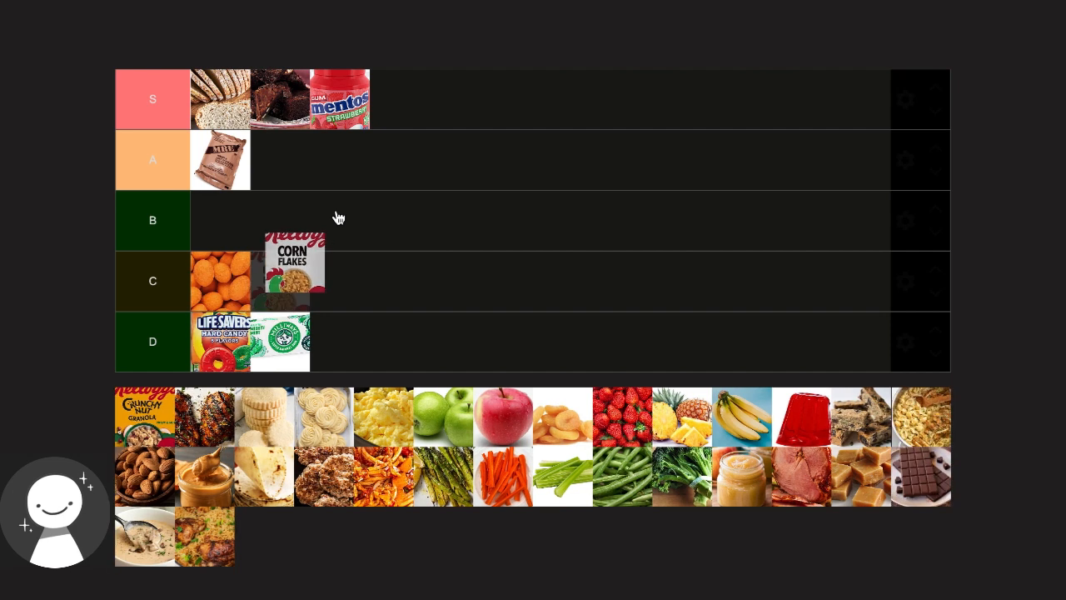
{"action": "left_click_drag", "start_coordinate": [294, 268], "coordinate": [219, 220]}
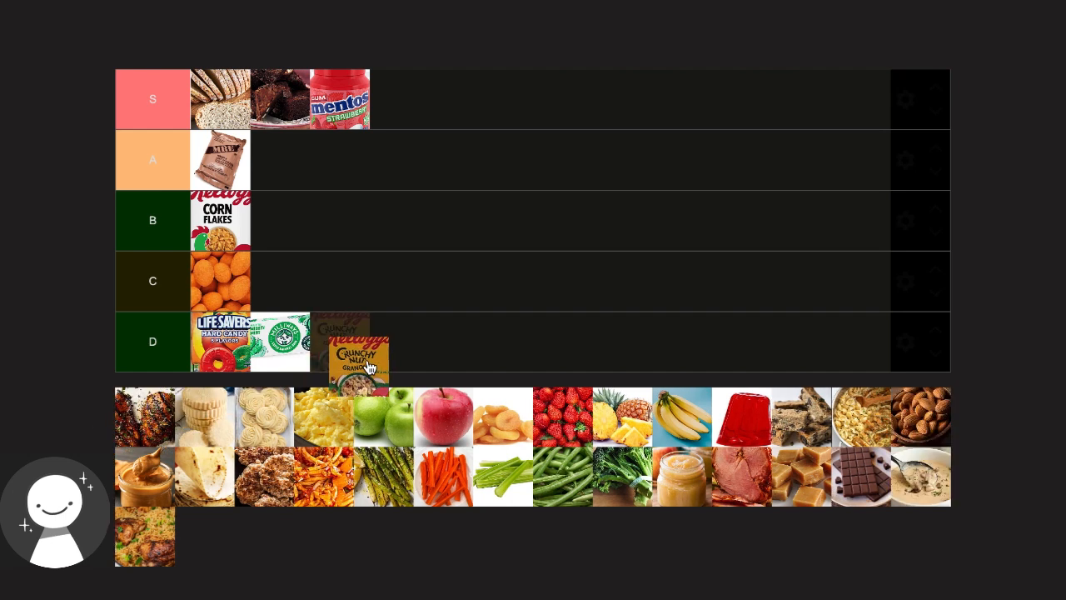
{"action": "left_click_drag", "start_coordinate": [354, 358], "coordinate": [342, 342]}
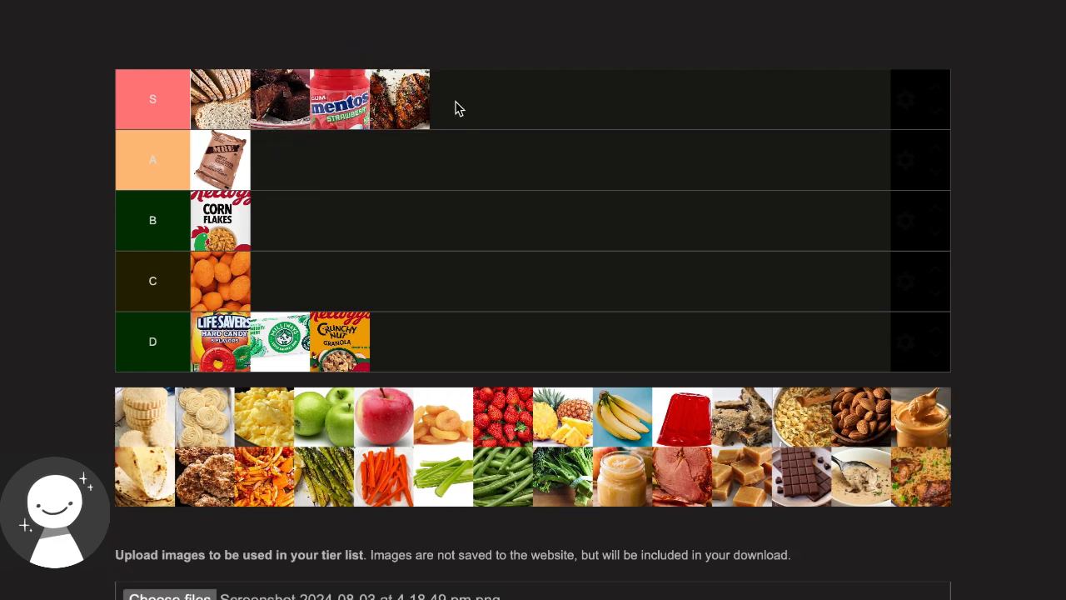
{"action": "mouse_move", "coordinate": [149, 406]}
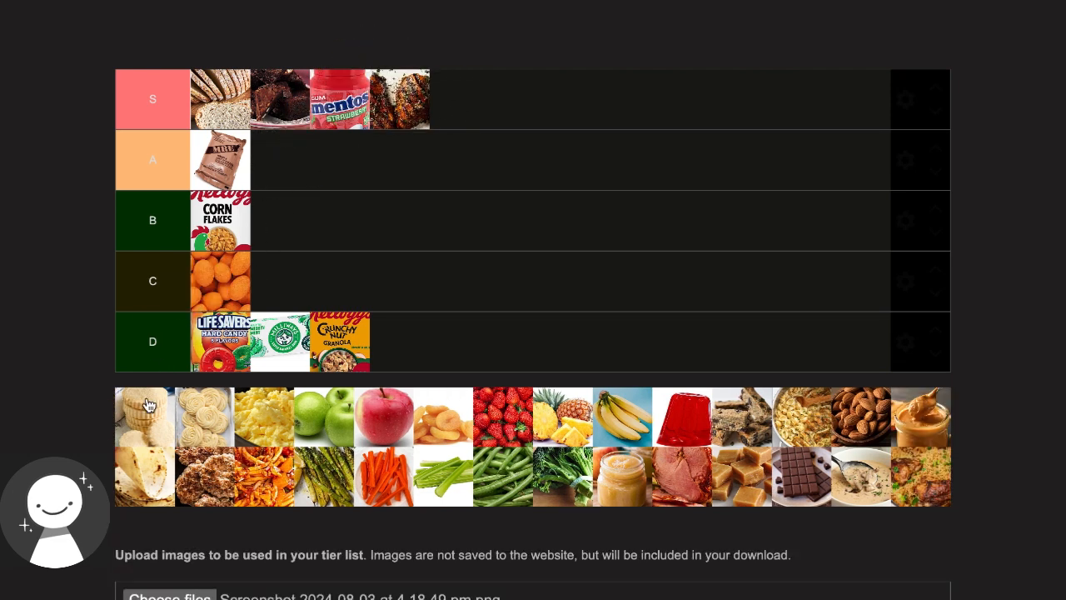
{"action": "mouse_move", "coordinate": [138, 429]}
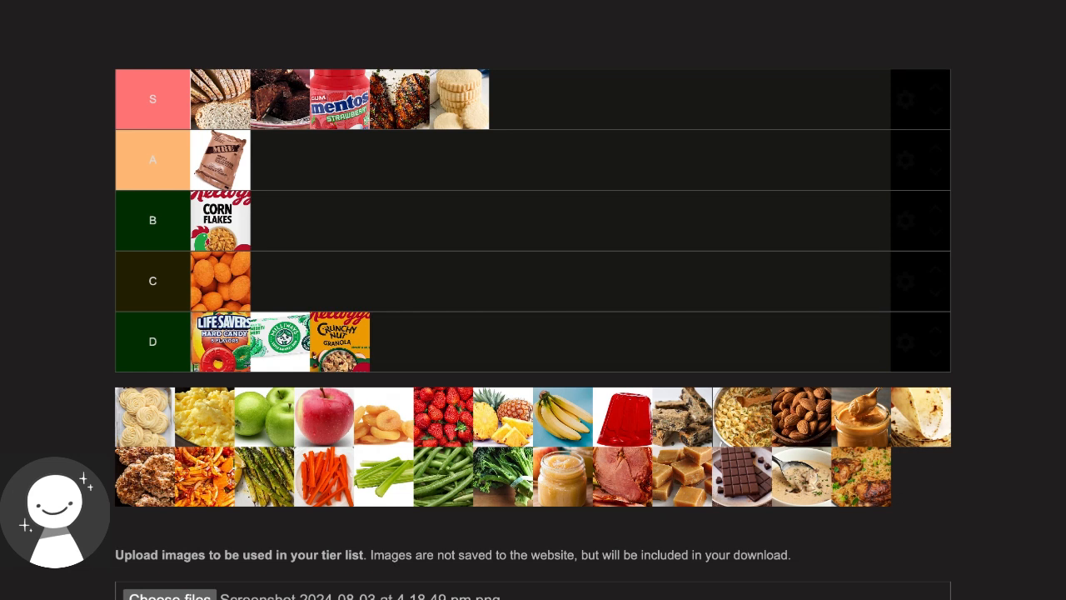
{"action": "mouse_move", "coordinate": [121, 439]}
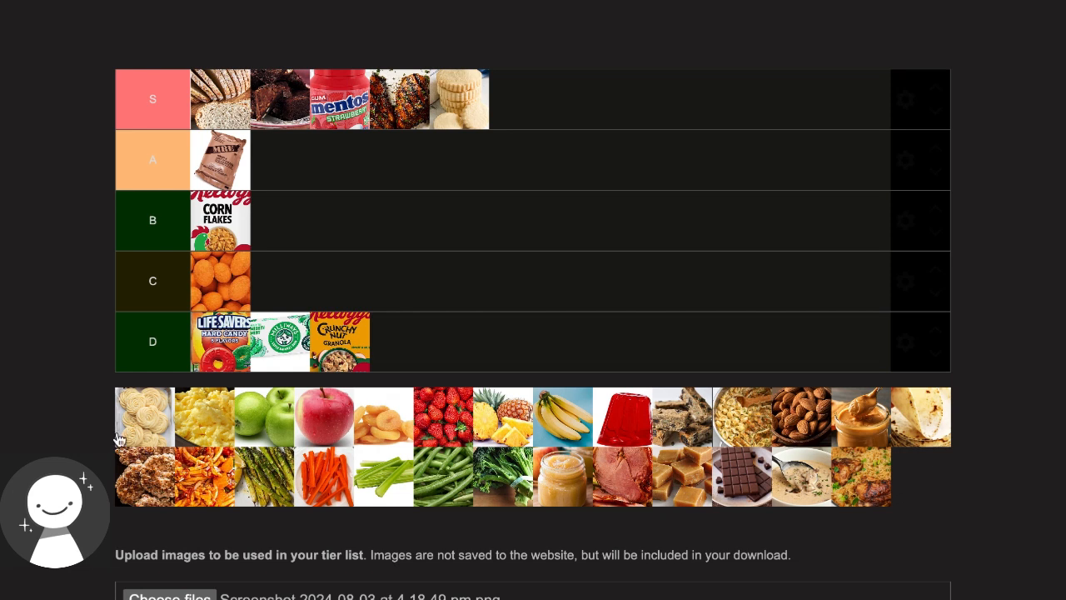
Place butter cookies and green apples in tier A, and the red apple in S
{"action": "left_click_drag", "start_coordinate": [143, 417], "coordinate": [292, 160]}
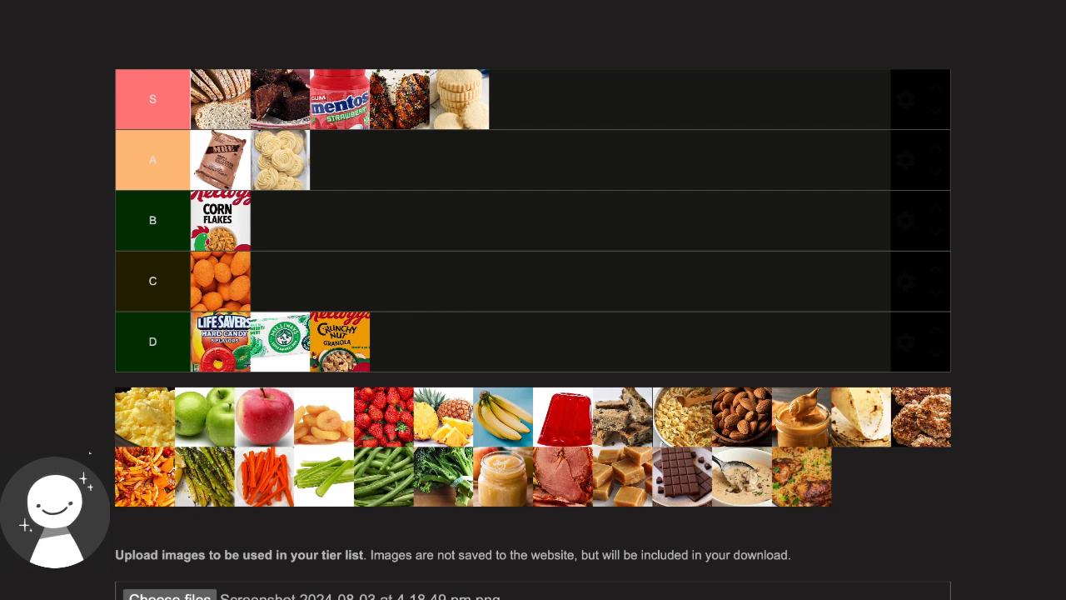
{"action": "mouse_move", "coordinate": [126, 431]}
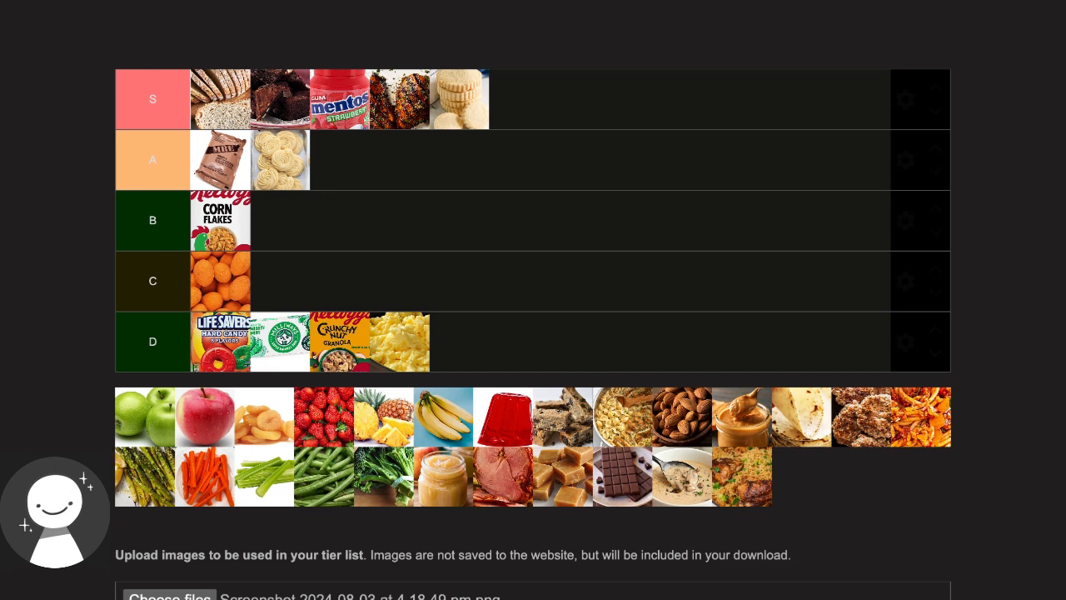
{"action": "mouse_move", "coordinate": [91, 397]}
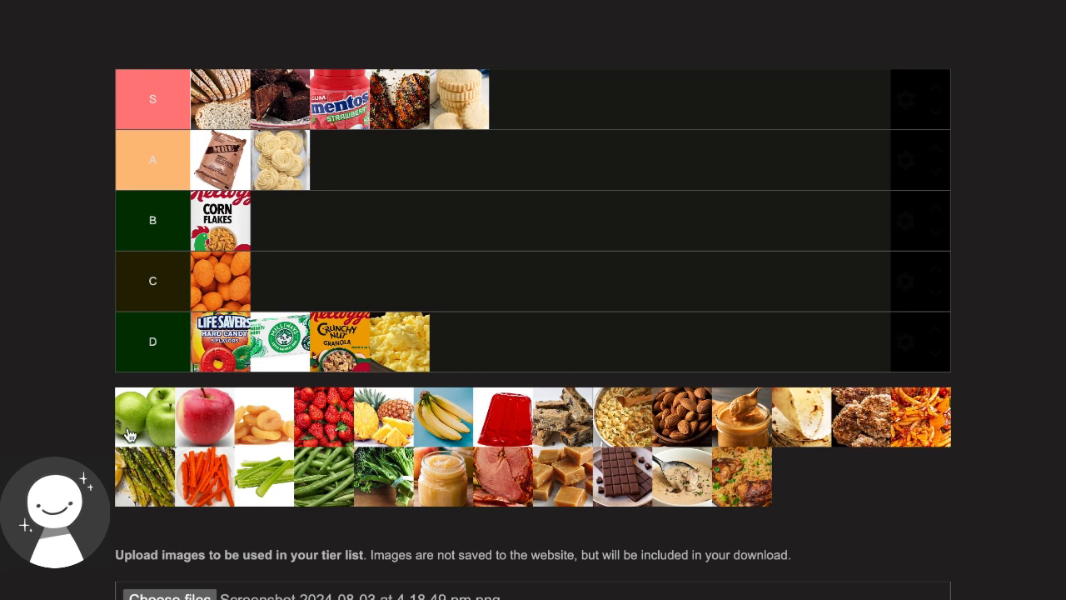
{"action": "left_click_drag", "start_coordinate": [145, 416], "coordinate": [311, 160]}
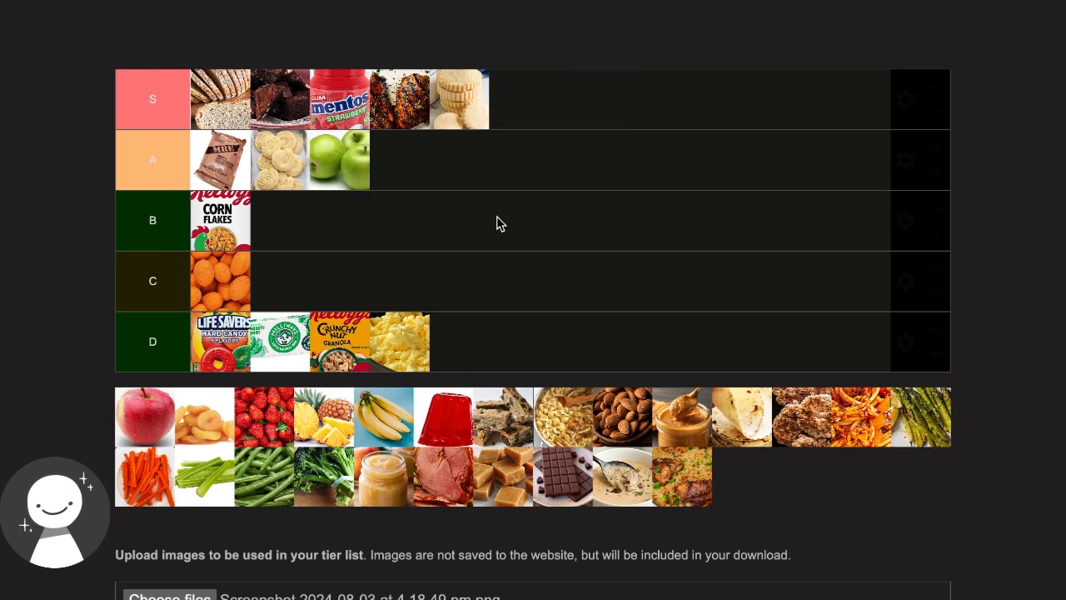
{"action": "left_click_drag", "start_coordinate": [144, 417], "coordinate": [502, 159]}
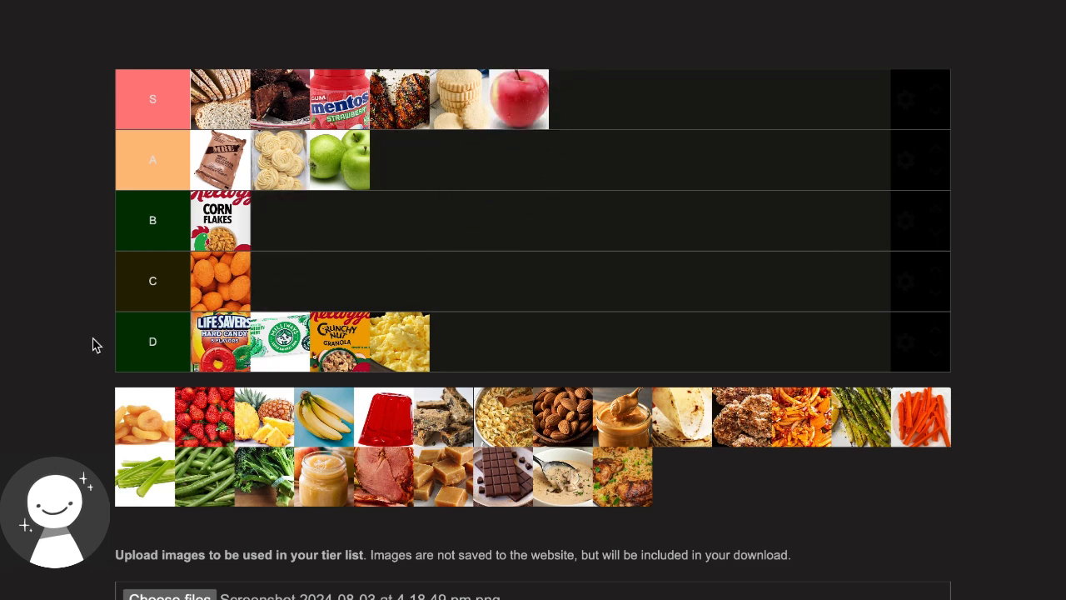
{"action": "mouse_move", "coordinate": [118, 421]}
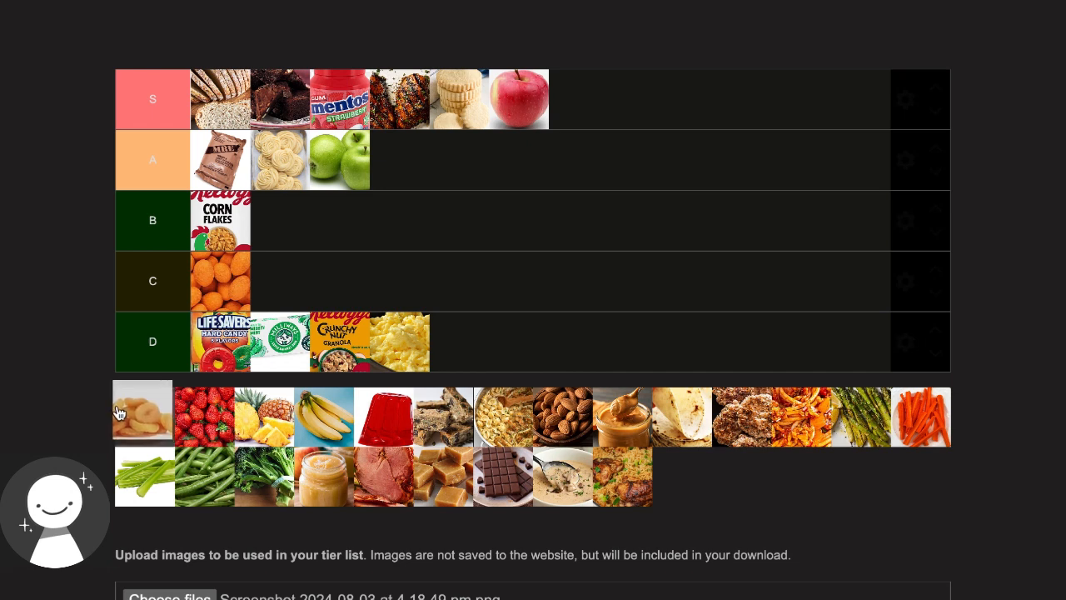
Place peach slices in B, then strawberries and red jelly at the end of S
{"action": "left_click_drag", "start_coordinate": [141, 409], "coordinate": [279, 220]}
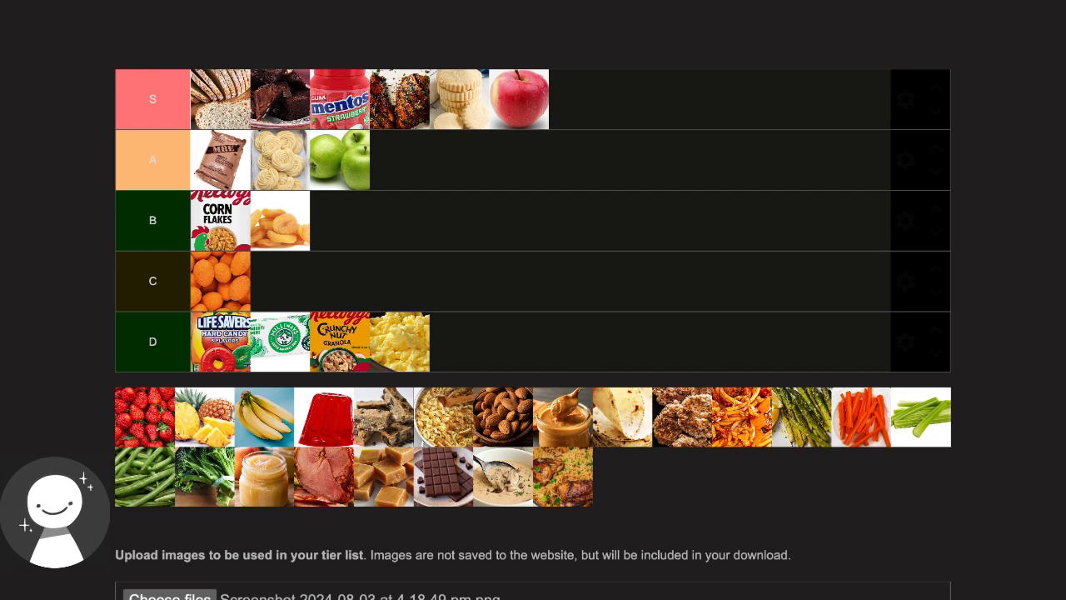
{"action": "mouse_move", "coordinate": [126, 431]}
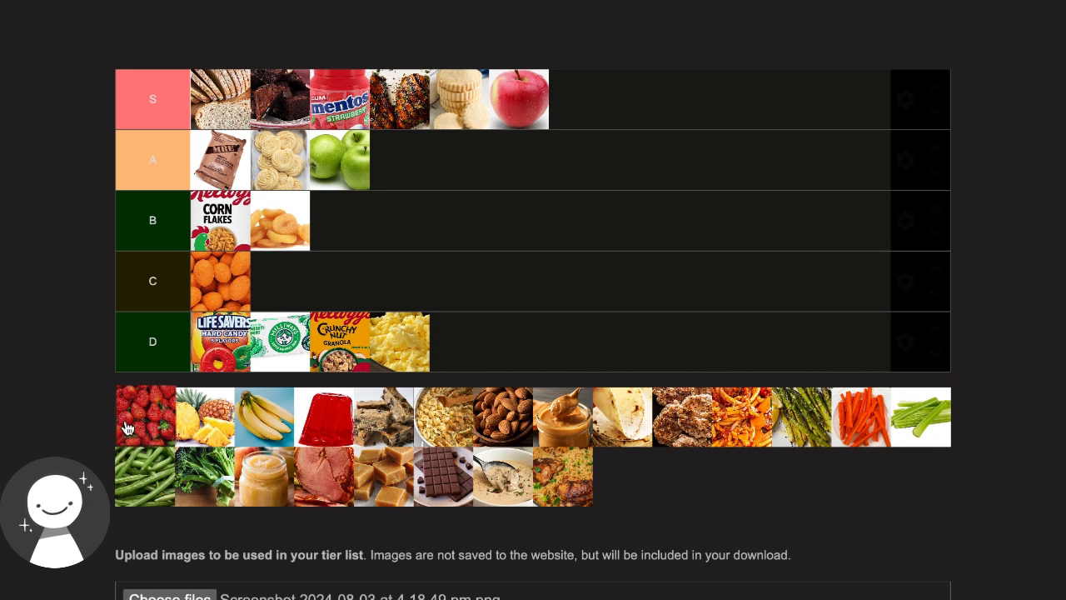
{"action": "left_click_drag", "start_coordinate": [146, 417], "coordinate": [578, 99]}
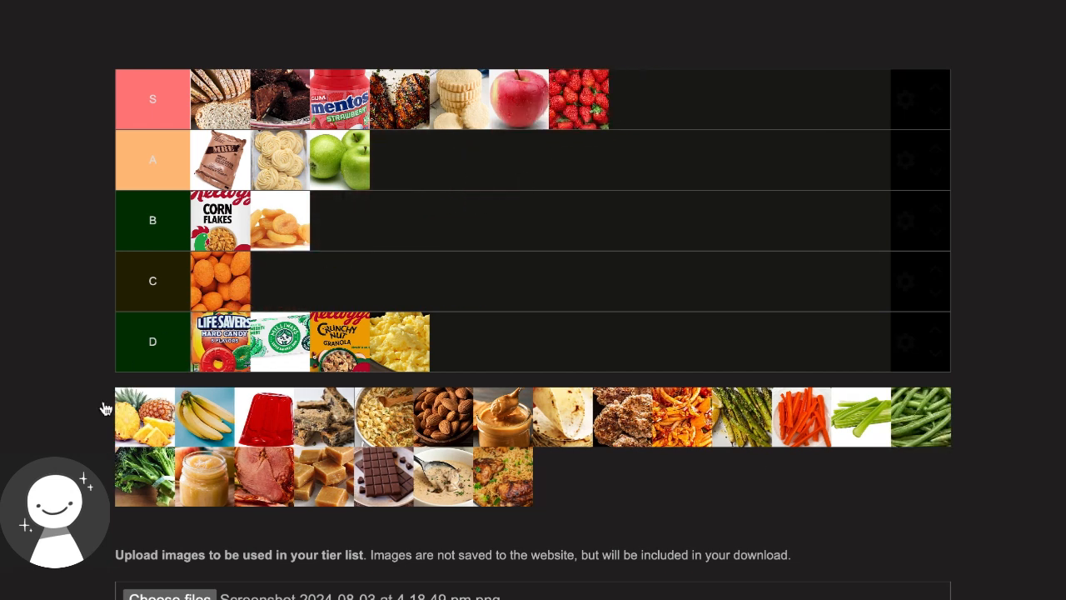
{"action": "mouse_move", "coordinate": [70, 420]}
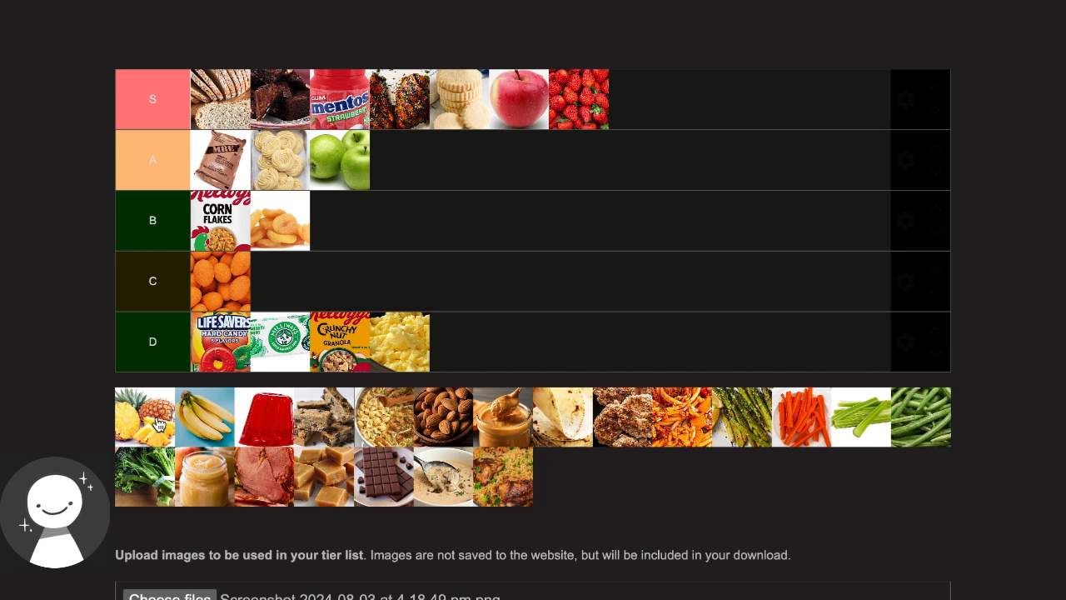
{"action": "mouse_move", "coordinate": [157, 427]}
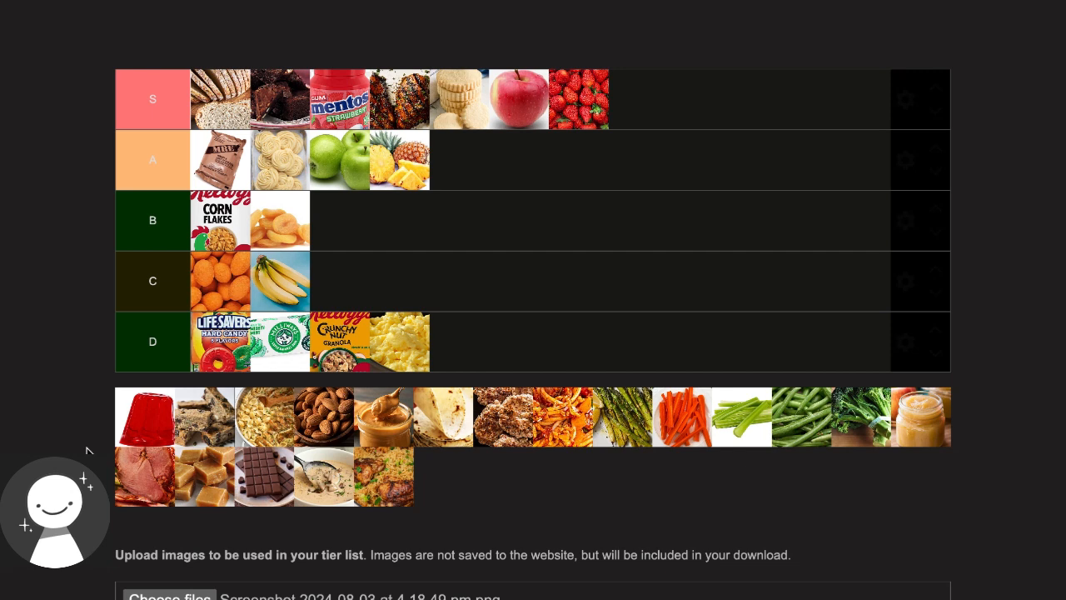
{"action": "mouse_move", "coordinate": [53, 447]}
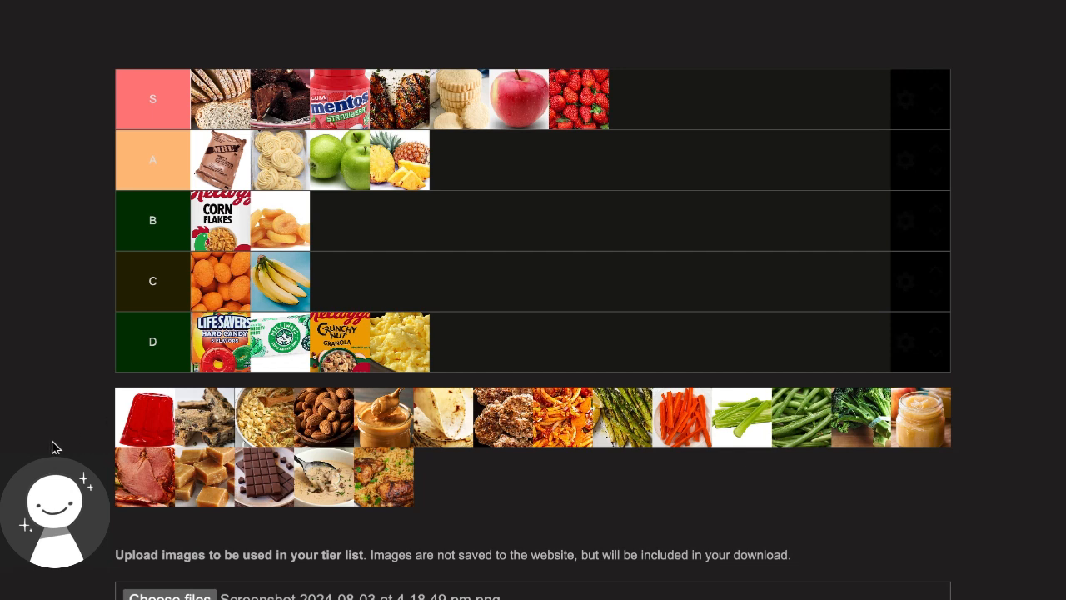
{"action": "left_click_drag", "start_coordinate": [145, 416], "coordinate": [649, 83]}
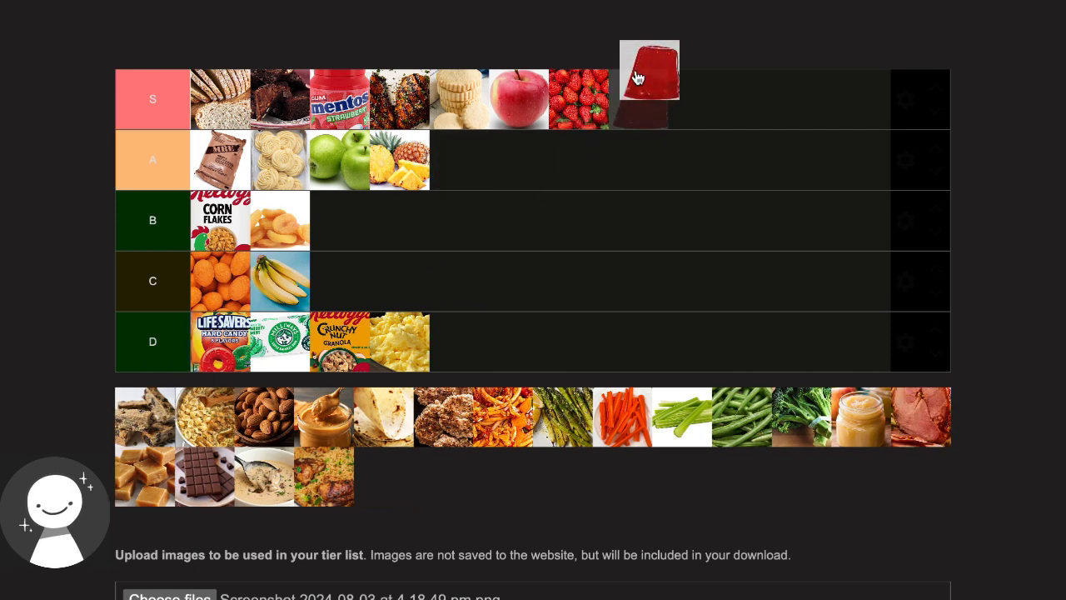
{"action": "left_click_drag", "start_coordinate": [648, 71], "coordinate": [637, 98]}
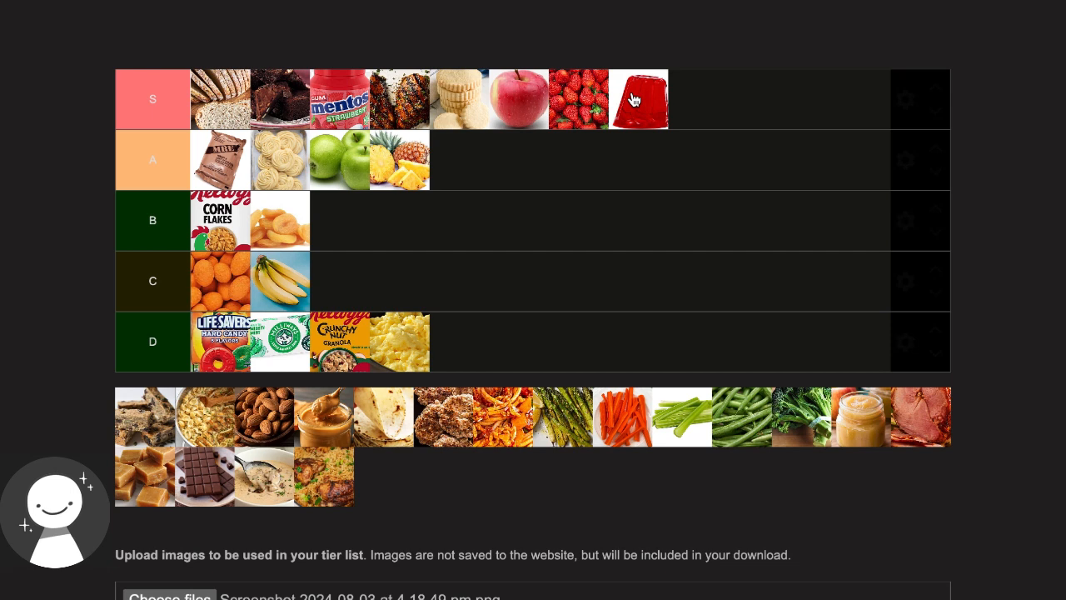
{"action": "mouse_move", "coordinate": [481, 364]}
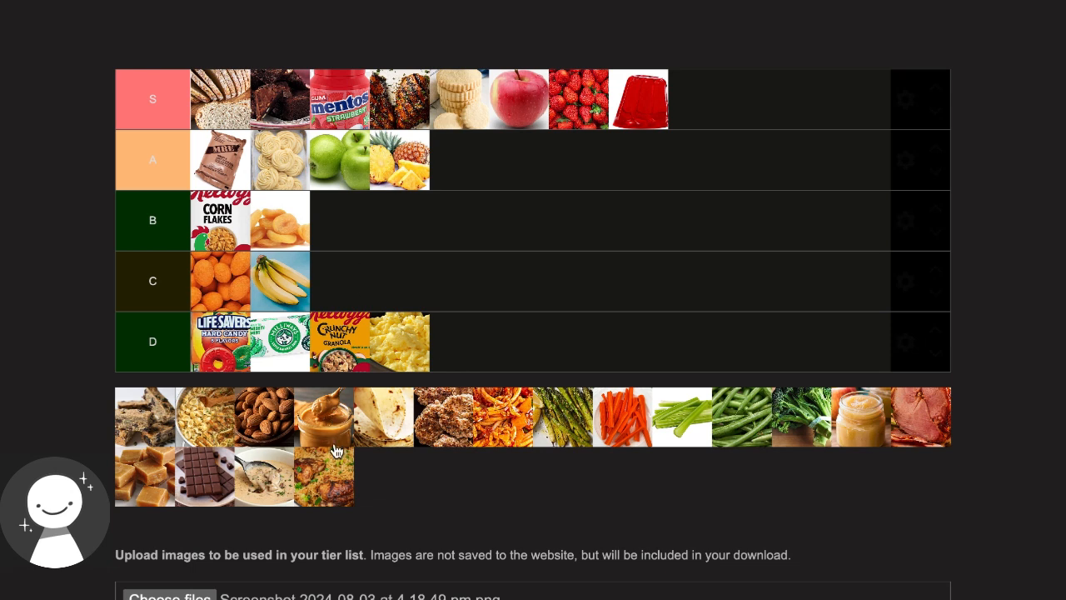
{"action": "mouse_move", "coordinate": [187, 445]}
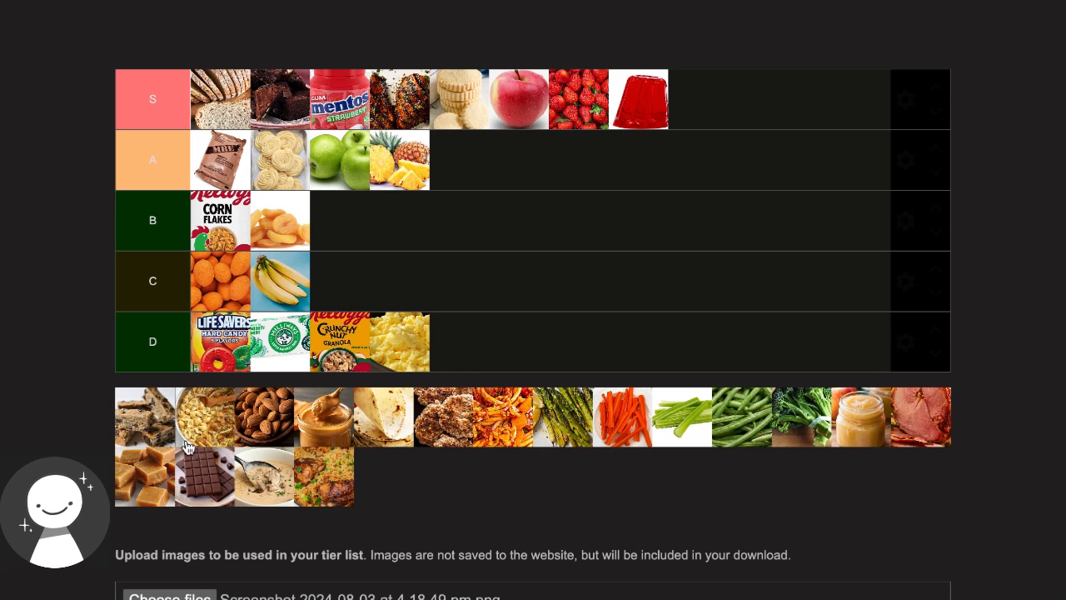
Drop the granola bar pieces into A, pasta into C and almonds into D
{"action": "left_click_drag", "start_coordinate": [145, 416], "coordinate": [689, 100]}
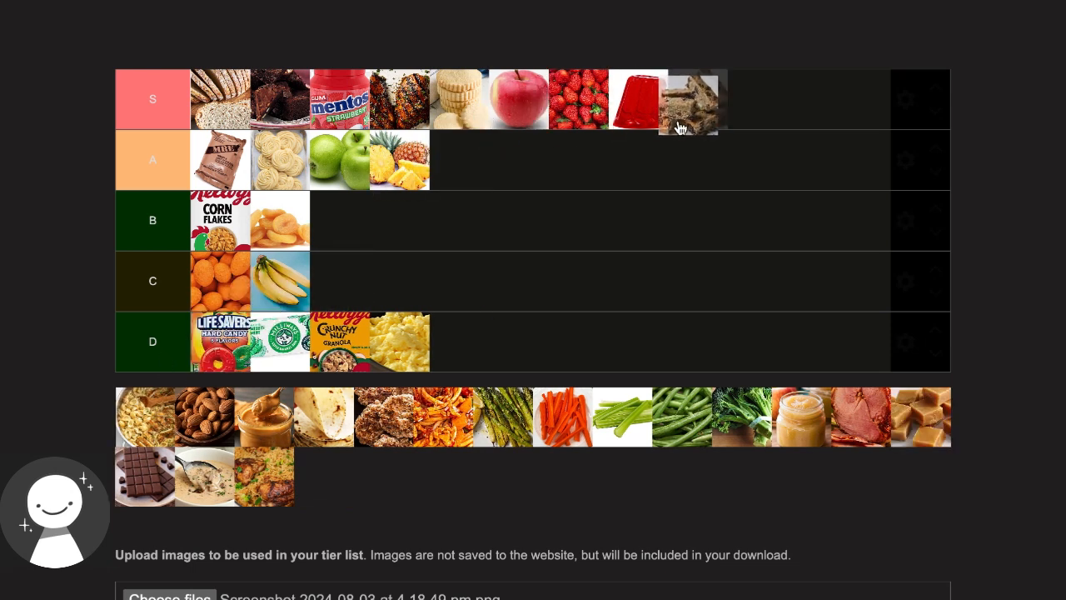
{"action": "left_click_drag", "start_coordinate": [689, 100], "coordinate": [459, 160]}
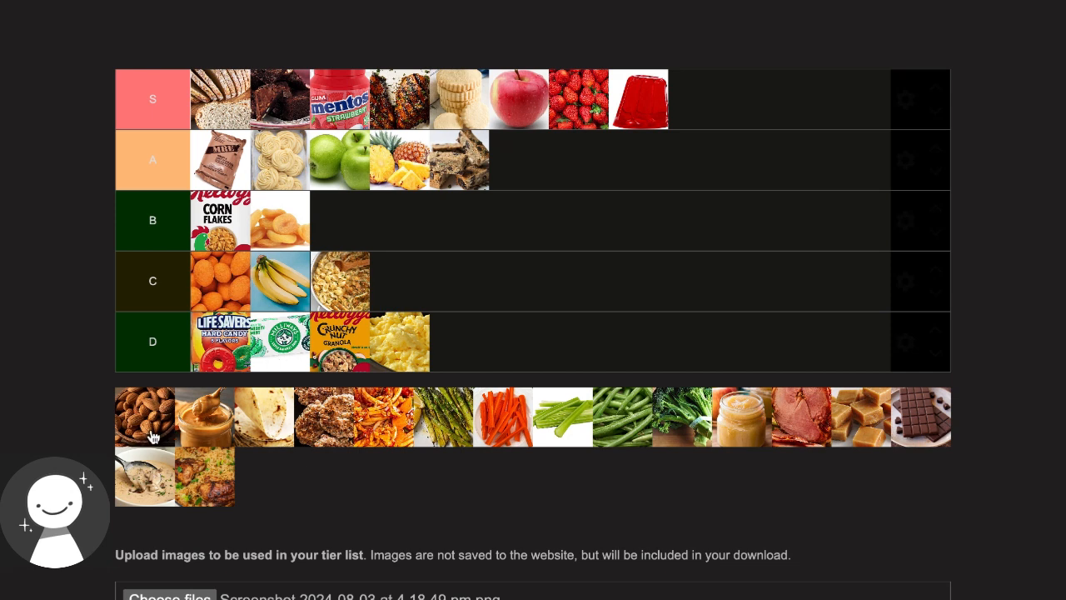
{"action": "left_click_drag", "start_coordinate": [144, 417], "coordinate": [529, 340]}
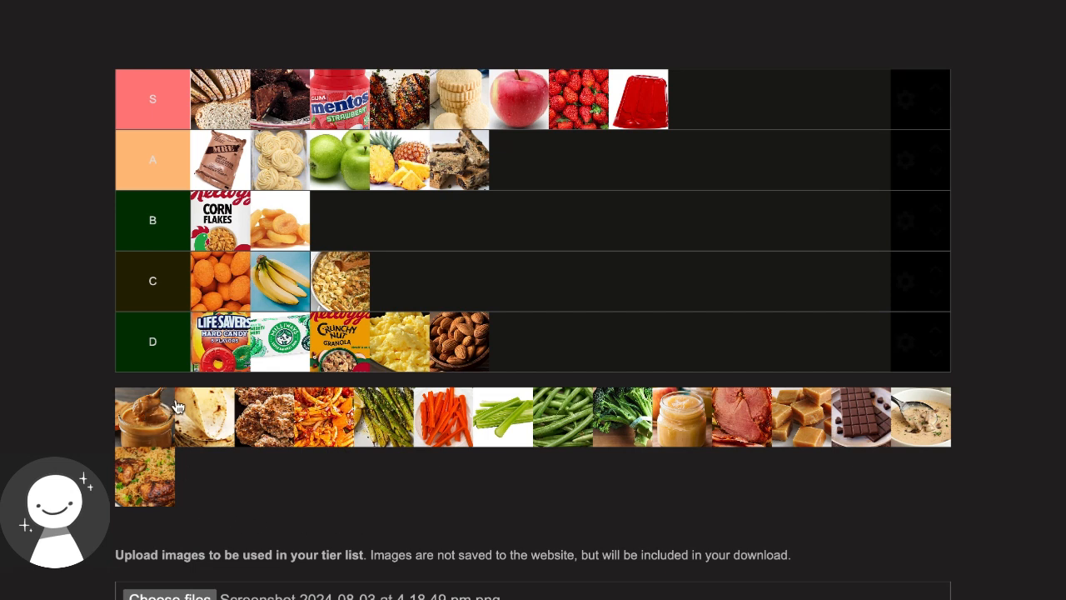
Drop peanut butter into the C row and tortilla wraps into the A row
{"action": "left_click_drag", "start_coordinate": [144, 417], "coordinate": [412, 281]}
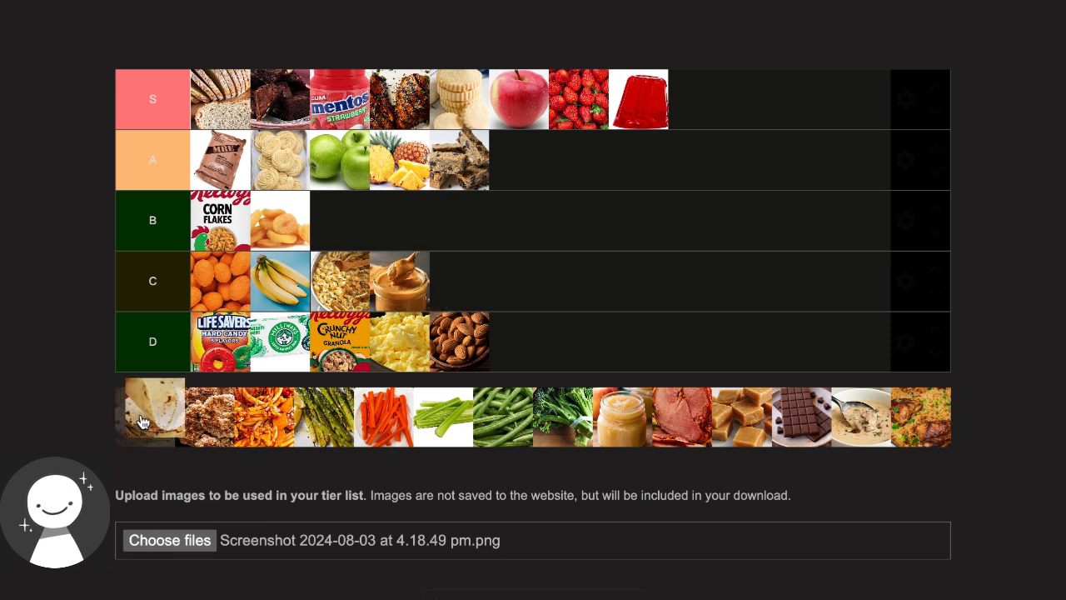
{"action": "left_click_drag", "start_coordinate": [153, 417], "coordinate": [600, 160]}
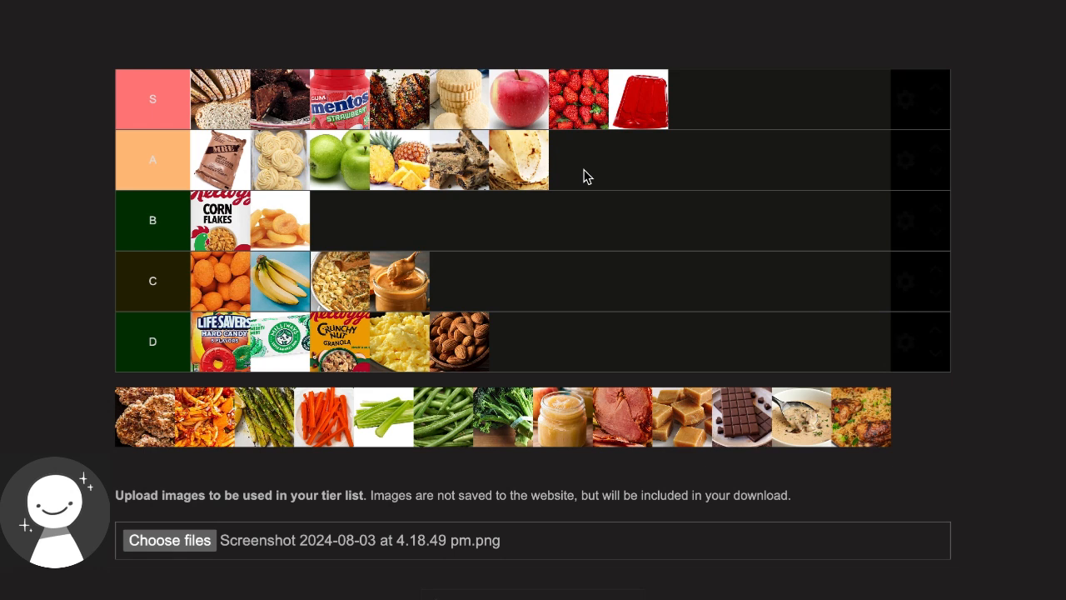
{"action": "mouse_move", "coordinate": [13, 439]}
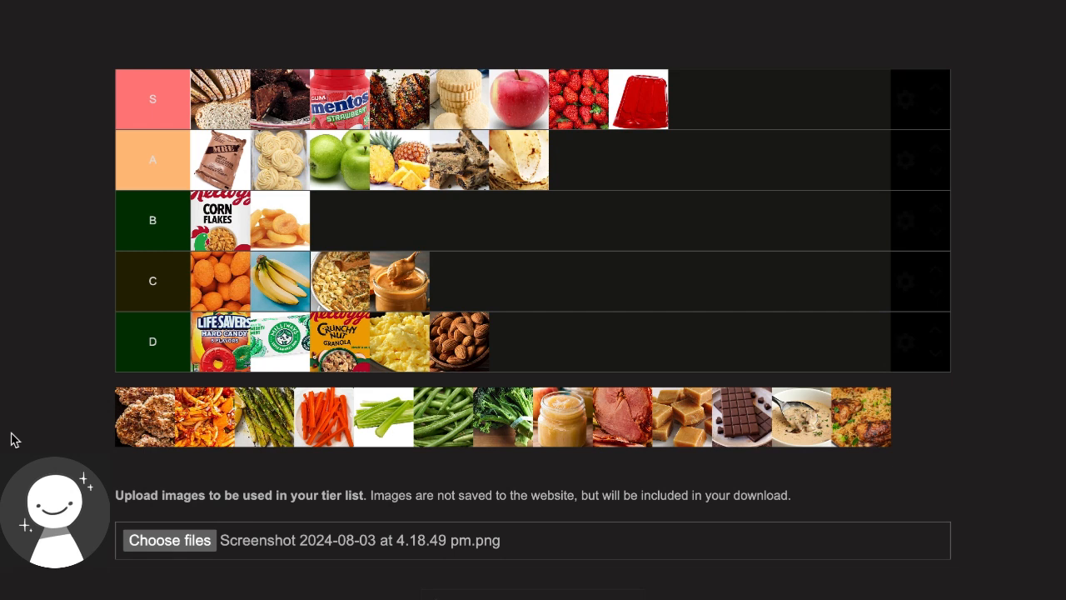
{"action": "mouse_move", "coordinate": [94, 440]}
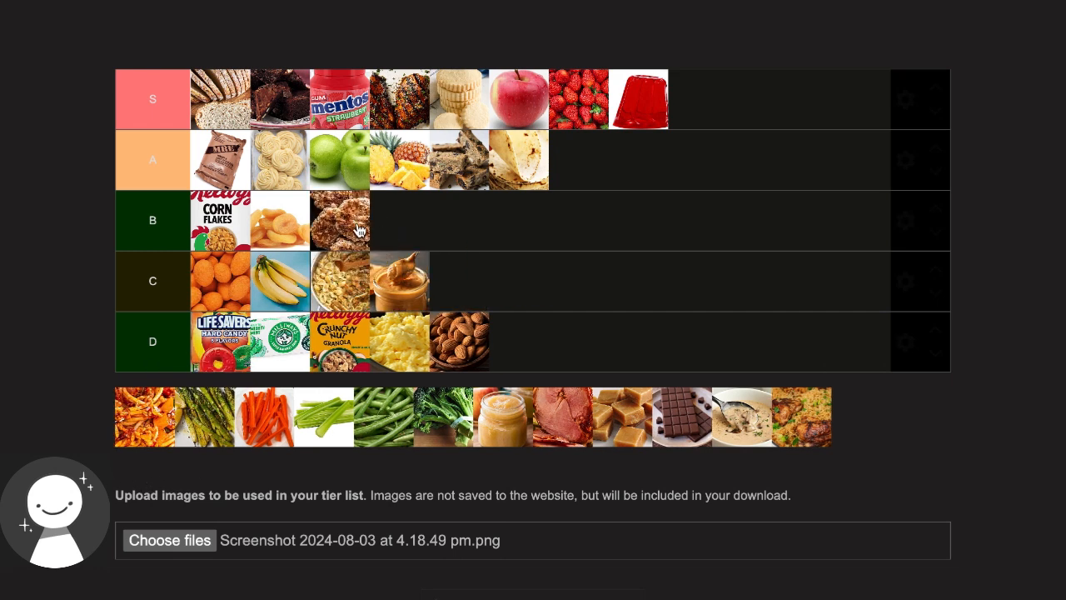
Place the crispy clusters in D, orange fries in A, and asparagus in D
{"action": "left_click_drag", "start_coordinate": [340, 220], "coordinate": [516, 341]}
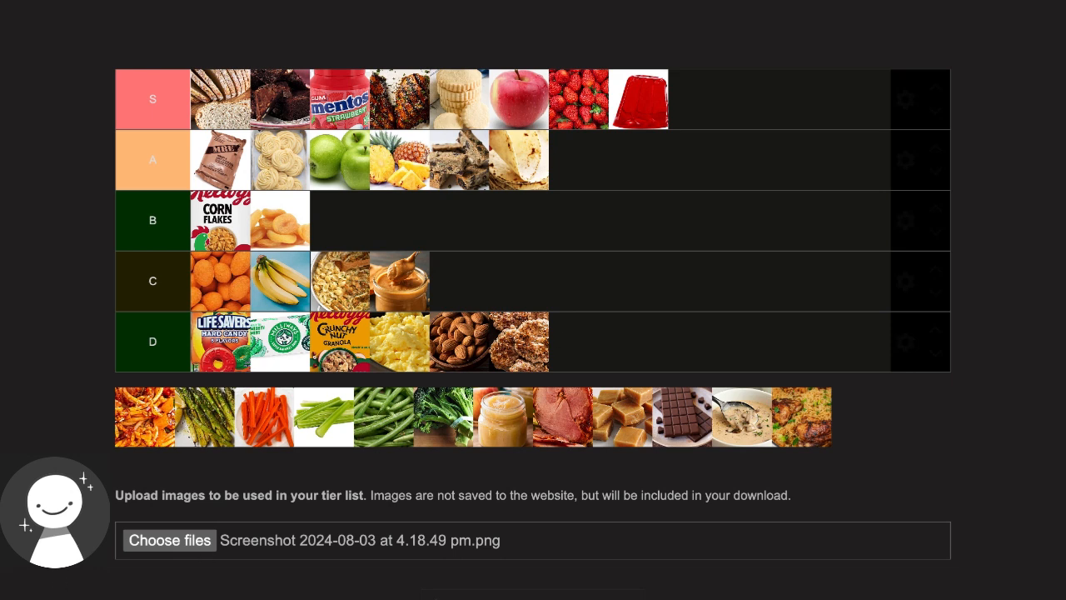
{"action": "mouse_move", "coordinate": [123, 448]}
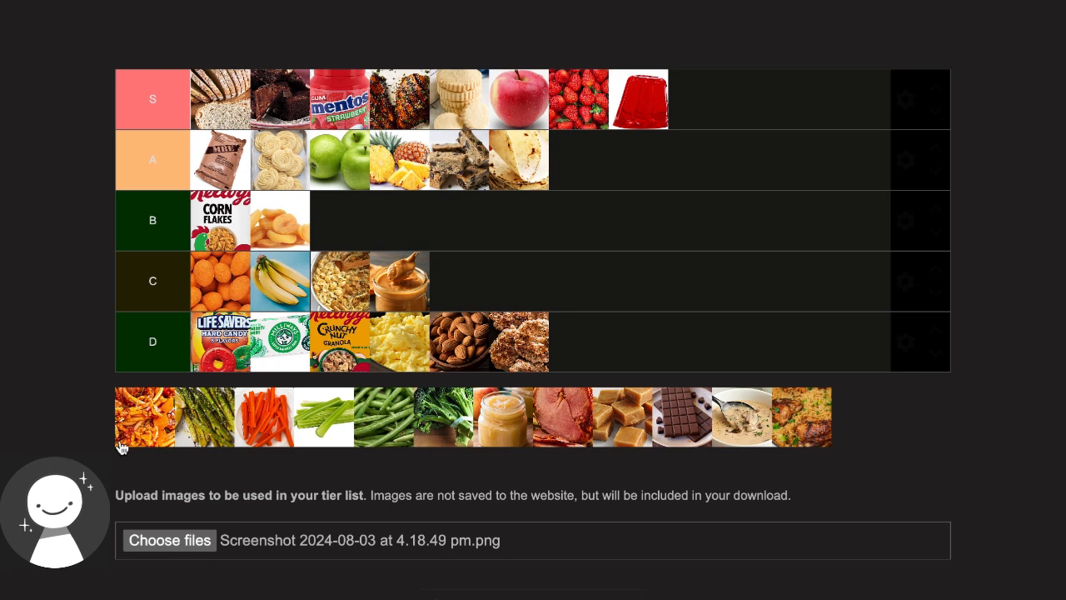
{"action": "left_click_drag", "start_coordinate": [149, 416], "coordinate": [79, 220]}
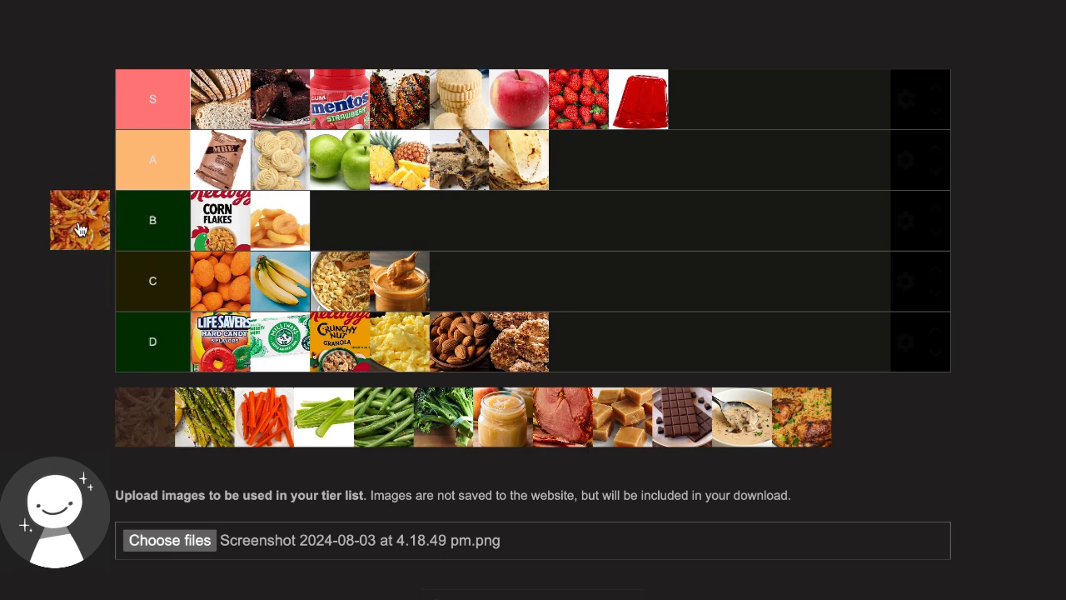
{"action": "left_click_drag", "start_coordinate": [79, 220], "coordinate": [656, 159]}
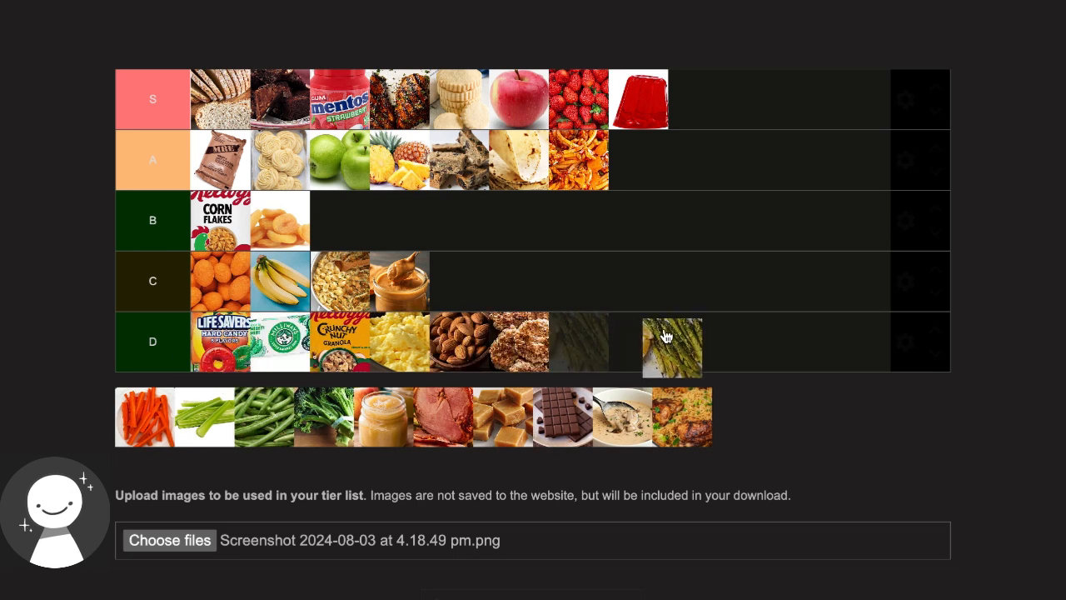
{"action": "left_click_drag", "start_coordinate": [672, 347], "coordinate": [579, 347]}
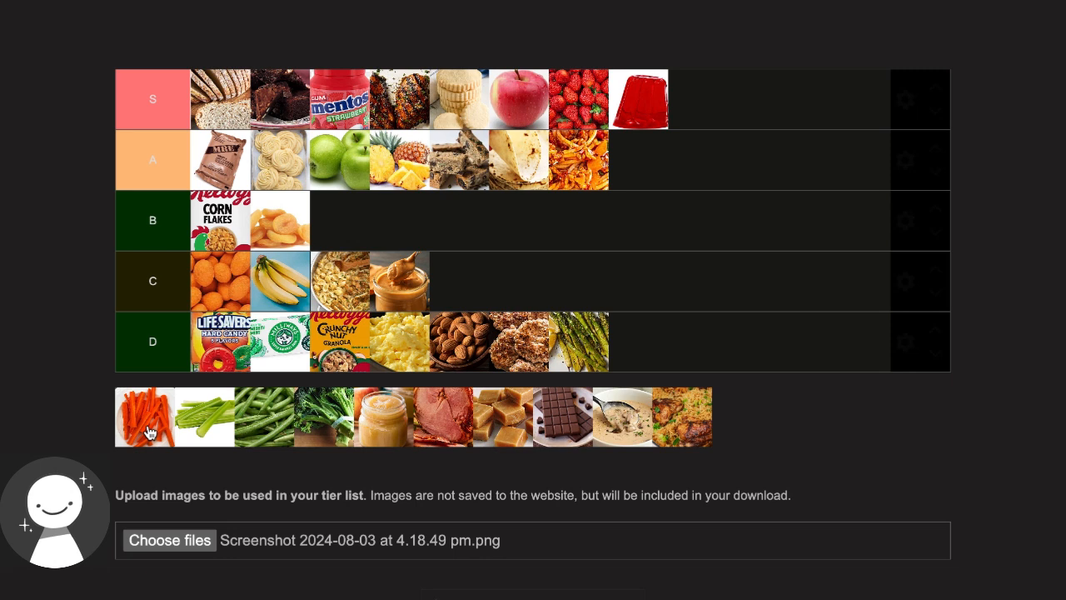
Drop carrot sticks and celery into the S row, then green beans into B
{"action": "left_click_drag", "start_coordinate": [144, 416], "coordinate": [700, 96]}
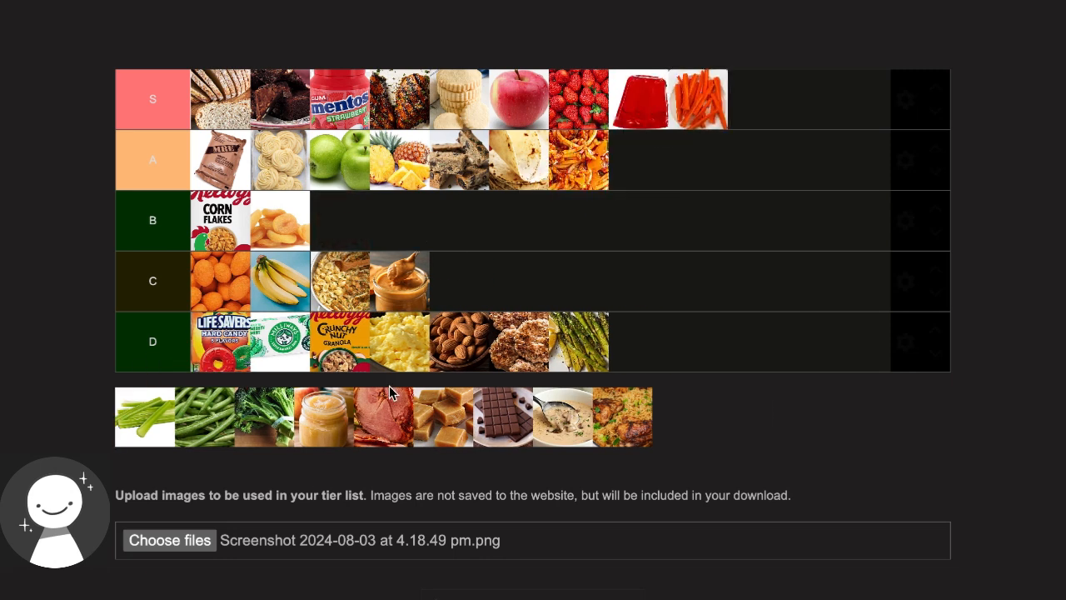
{"action": "mouse_move", "coordinate": [729, 488]}
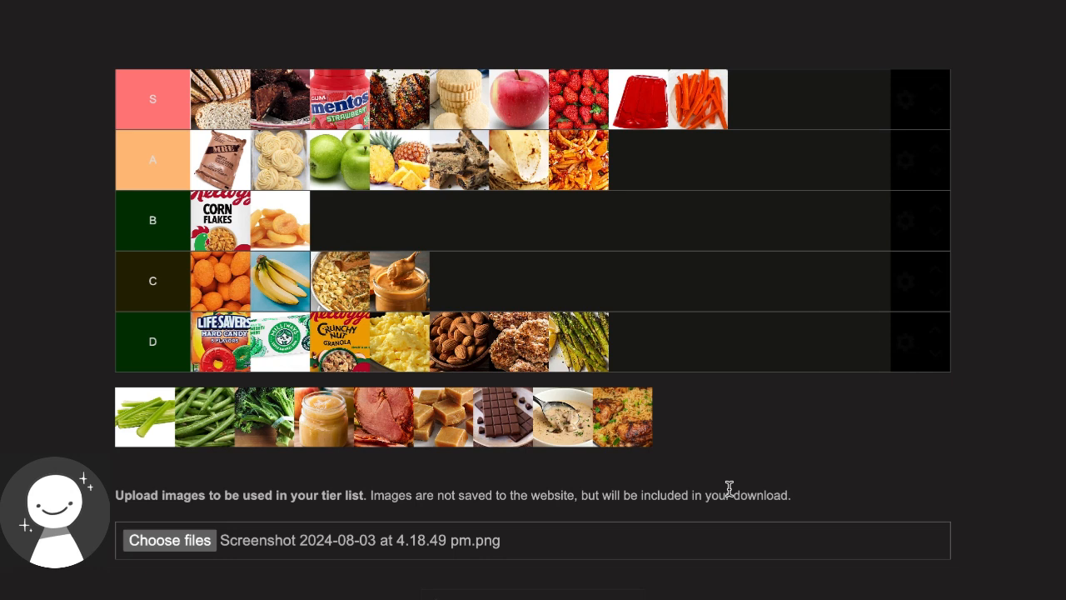
{"action": "left_click_drag", "start_coordinate": [144, 417], "coordinate": [790, 112]}
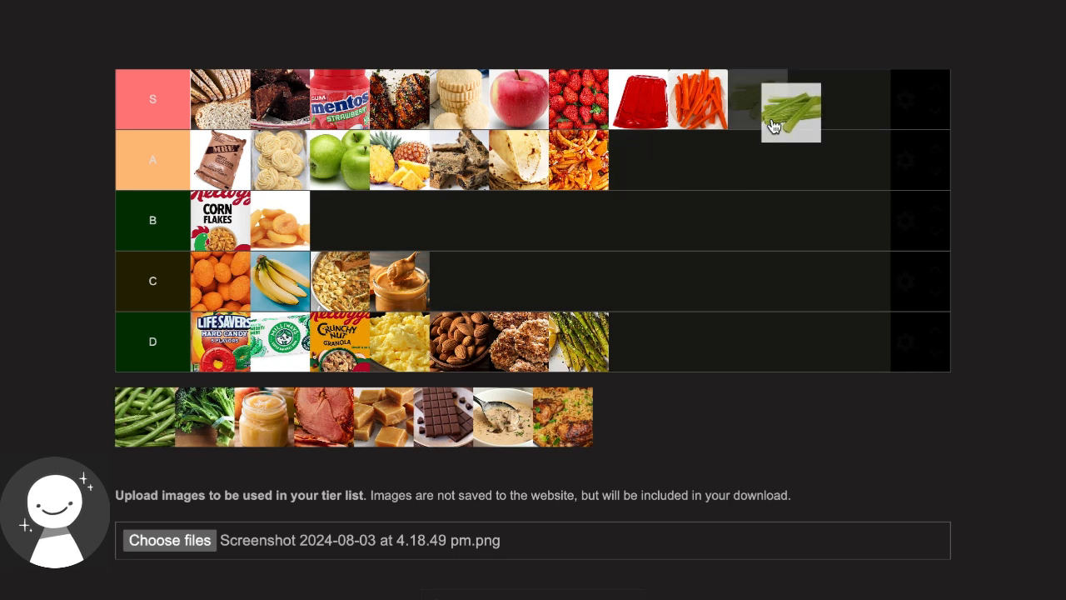
{"action": "left_click_drag", "start_coordinate": [789, 112], "coordinate": [753, 98]}
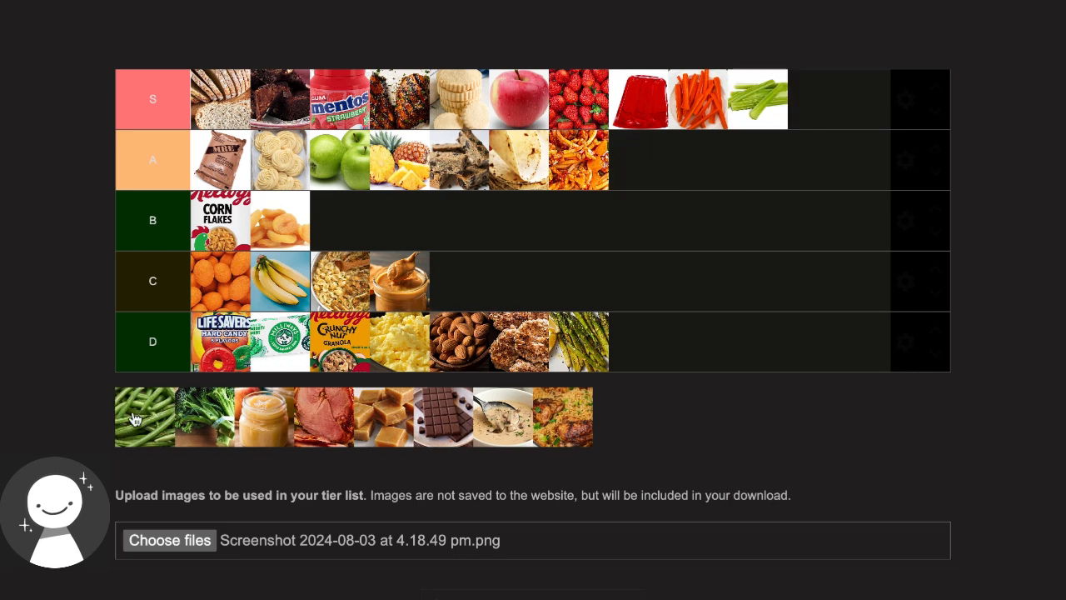
{"action": "left_click_drag", "start_coordinate": [142, 417], "coordinate": [460, 224]}
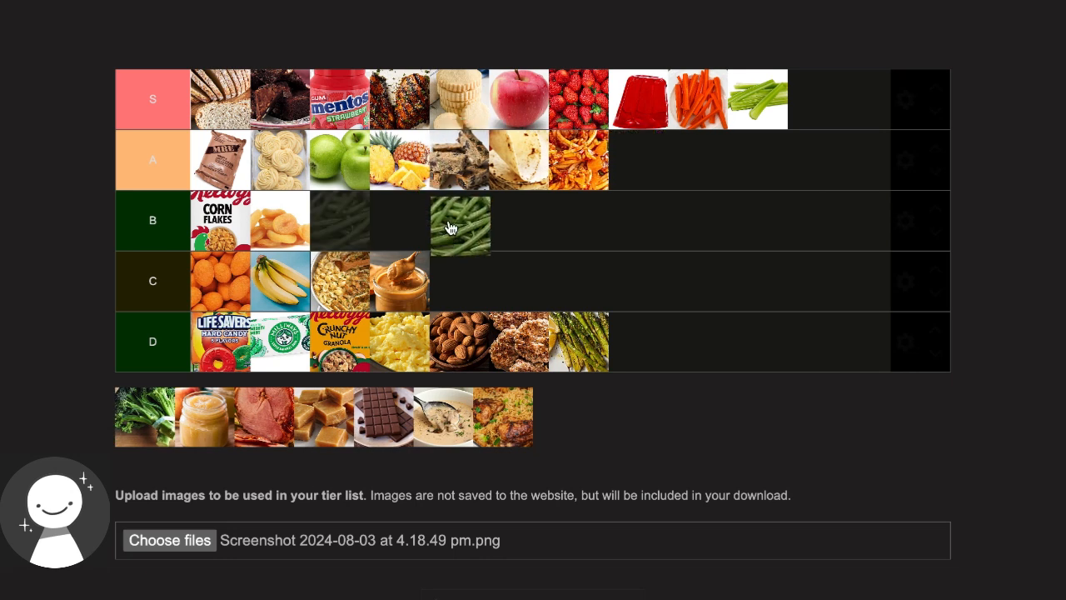
{"action": "left_click_drag", "start_coordinate": [461, 221], "coordinate": [339, 221]}
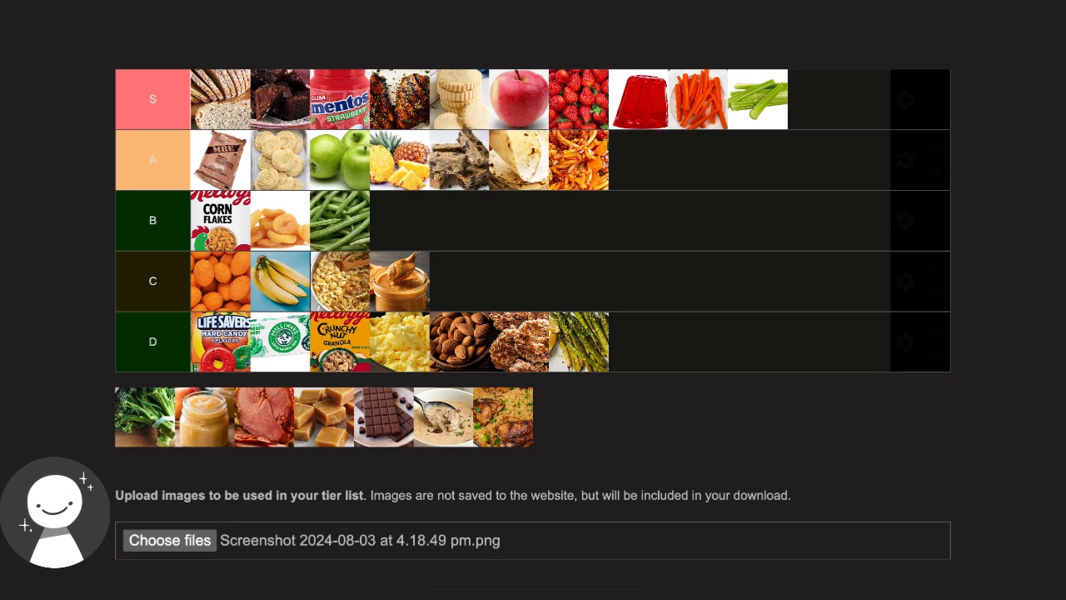
{"action": "mouse_move", "coordinate": [997, 466]}
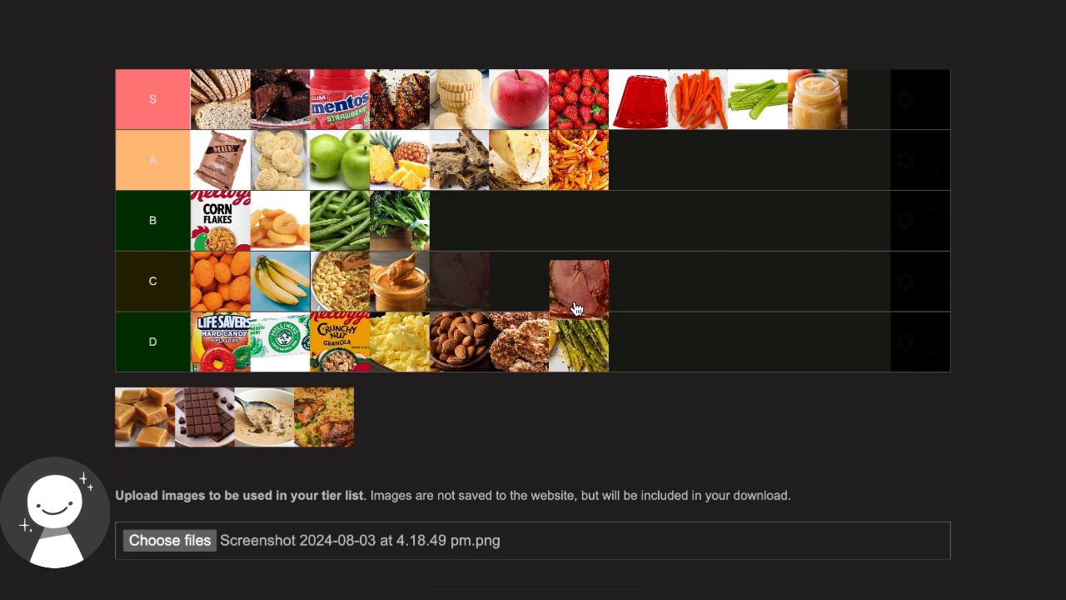
Place ham and creamy soup in C, and caramel cubes and chocolate bar in A
{"action": "left_click_drag", "start_coordinate": [578, 281], "coordinate": [458, 280]}
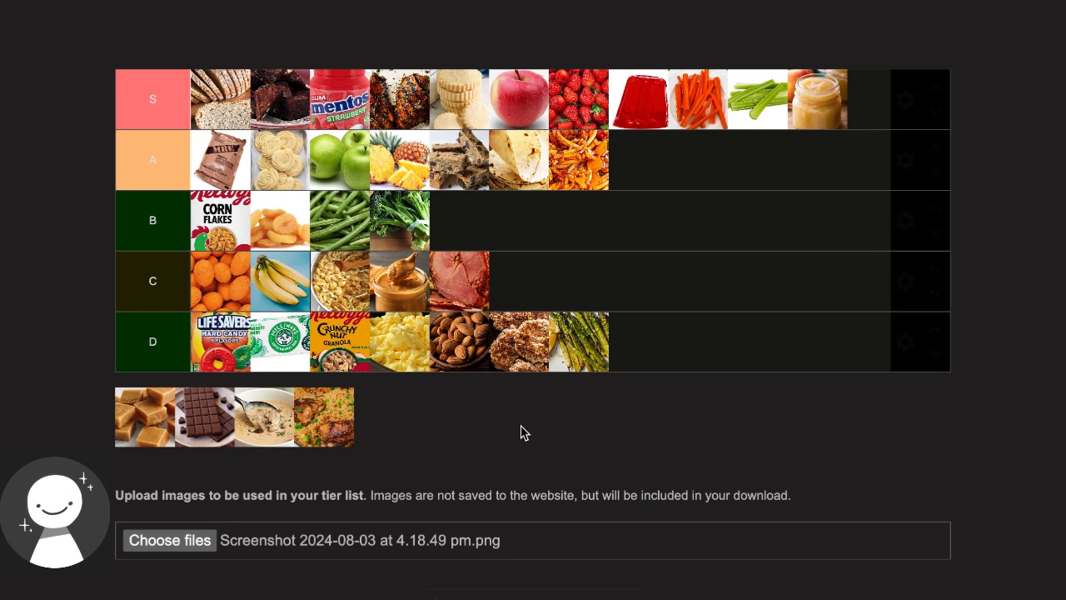
{"action": "mouse_move", "coordinate": [184, 422]}
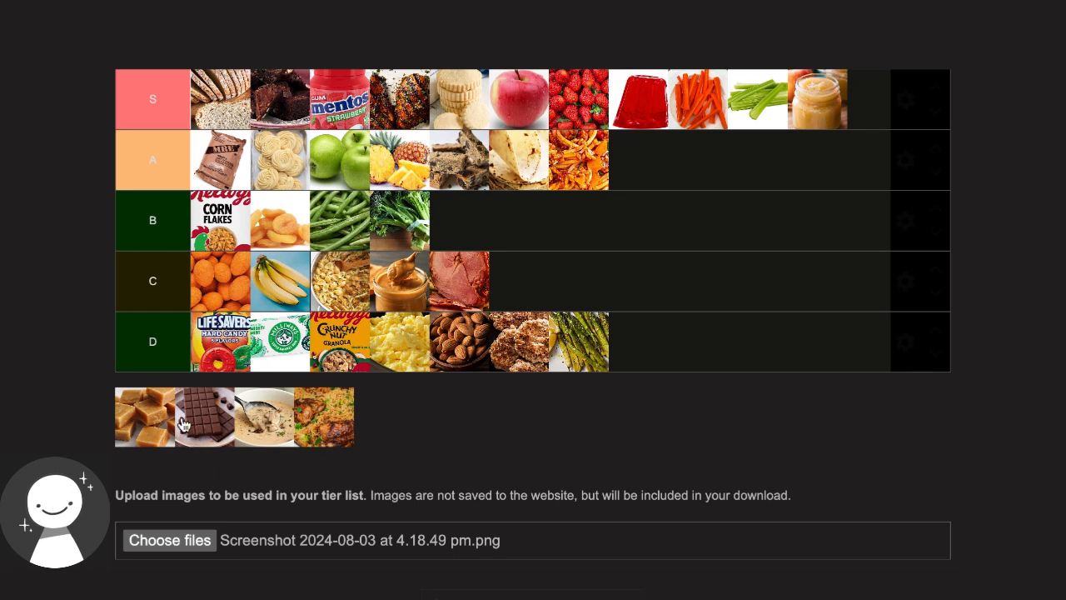
{"action": "left_click_drag", "start_coordinate": [142, 416], "coordinate": [639, 159]}
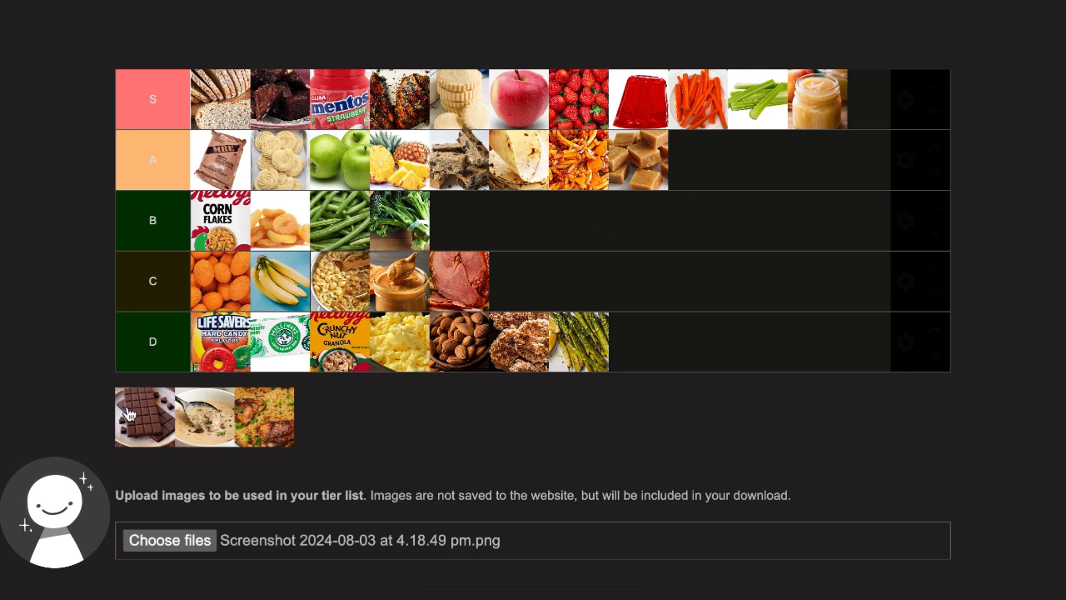
{"action": "left_click_drag", "start_coordinate": [144, 417], "coordinate": [700, 160]}
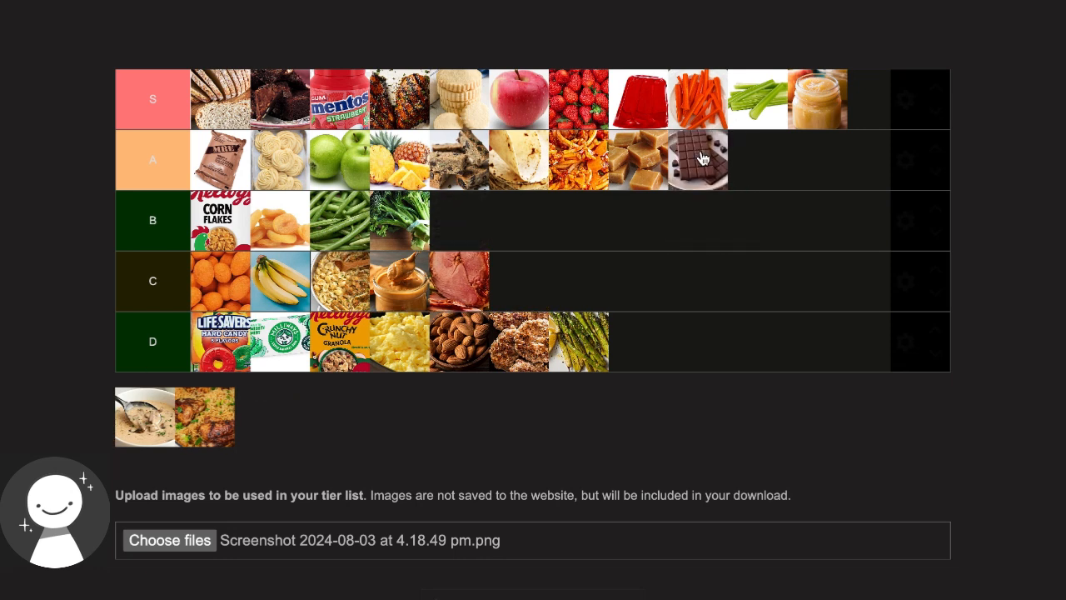
{"action": "mouse_move", "coordinate": [156, 433]}
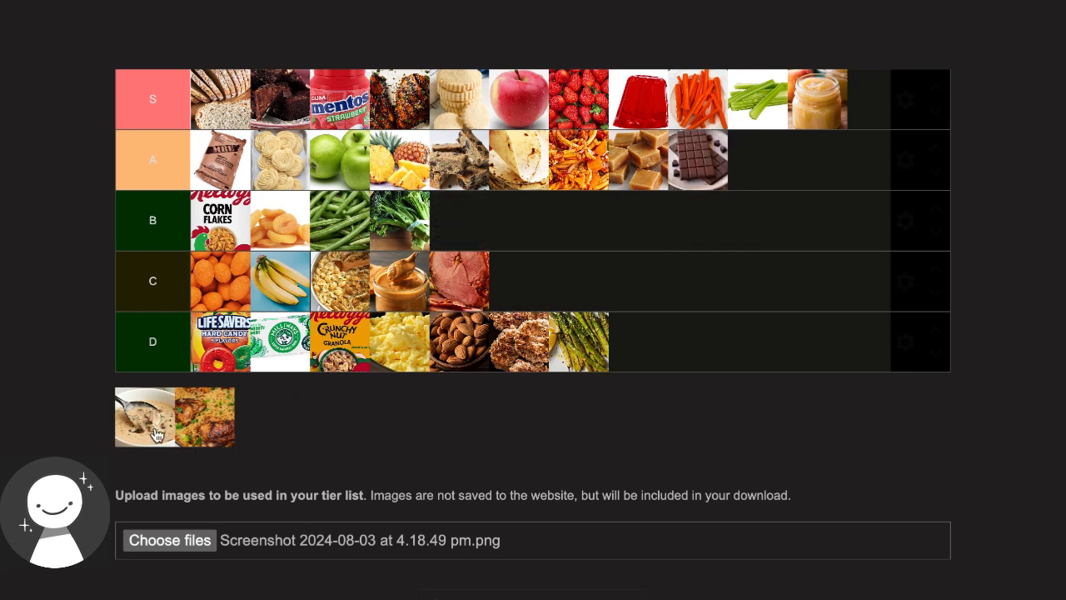
{"action": "left_click_drag", "start_coordinate": [123, 416], "coordinate": [516, 281]}
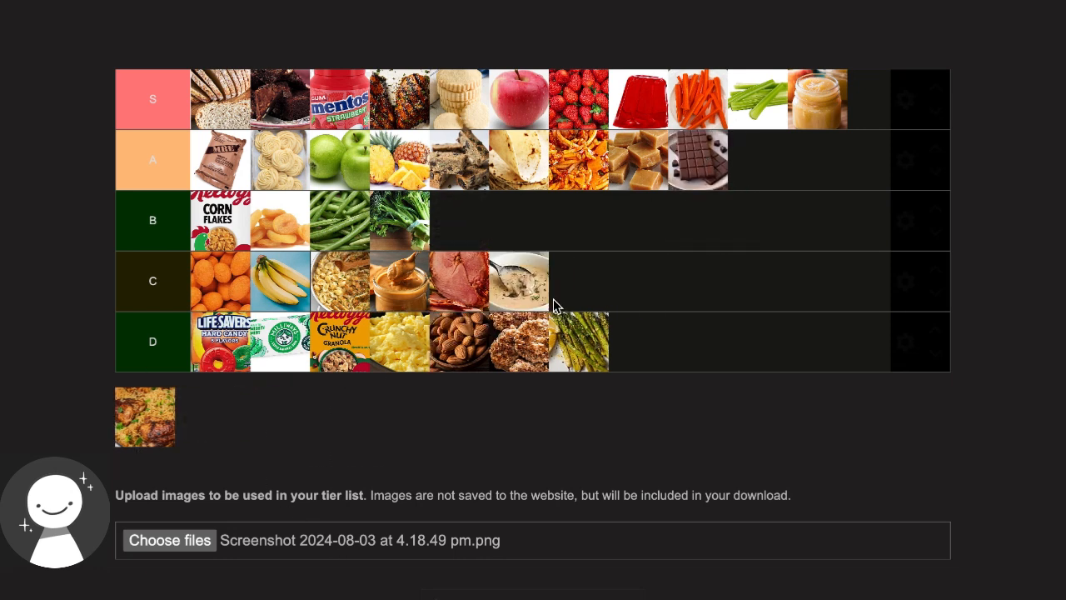
{"action": "mouse_move", "coordinate": [322, 439]}
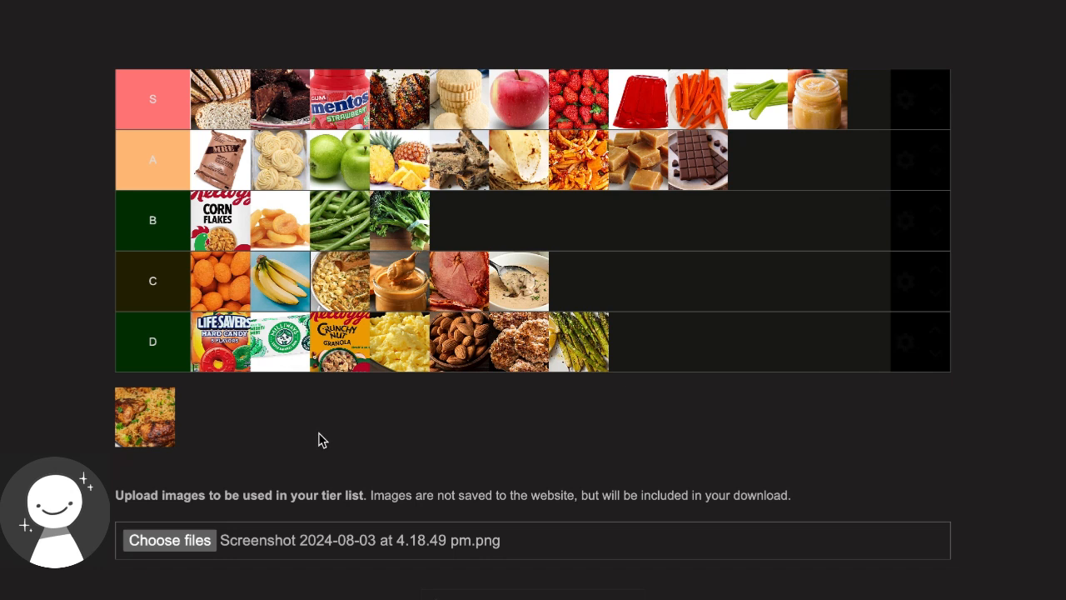
{"action": "mouse_move", "coordinate": [157, 435]}
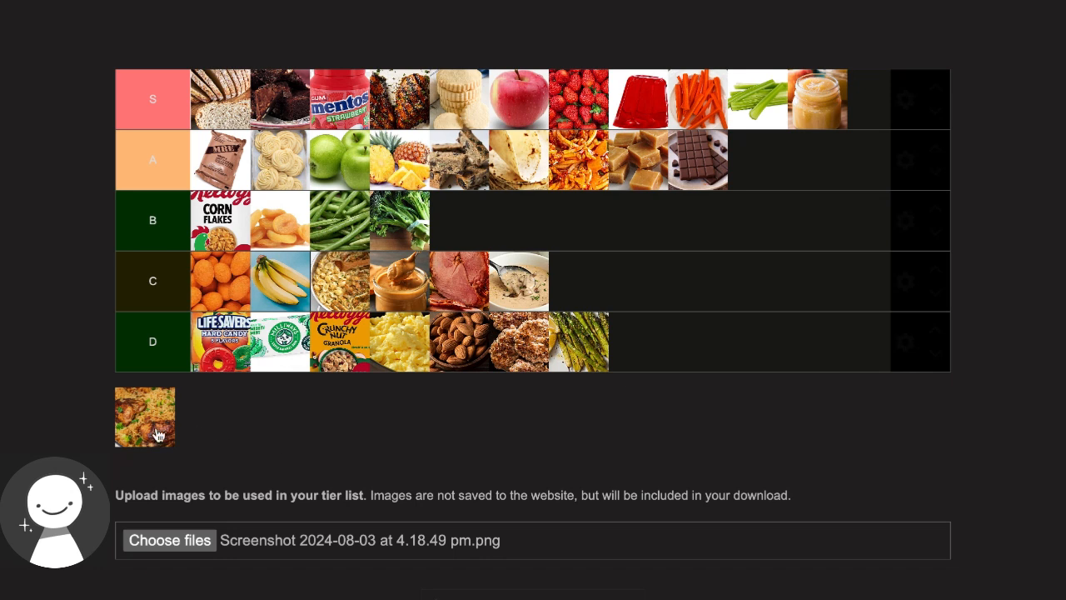